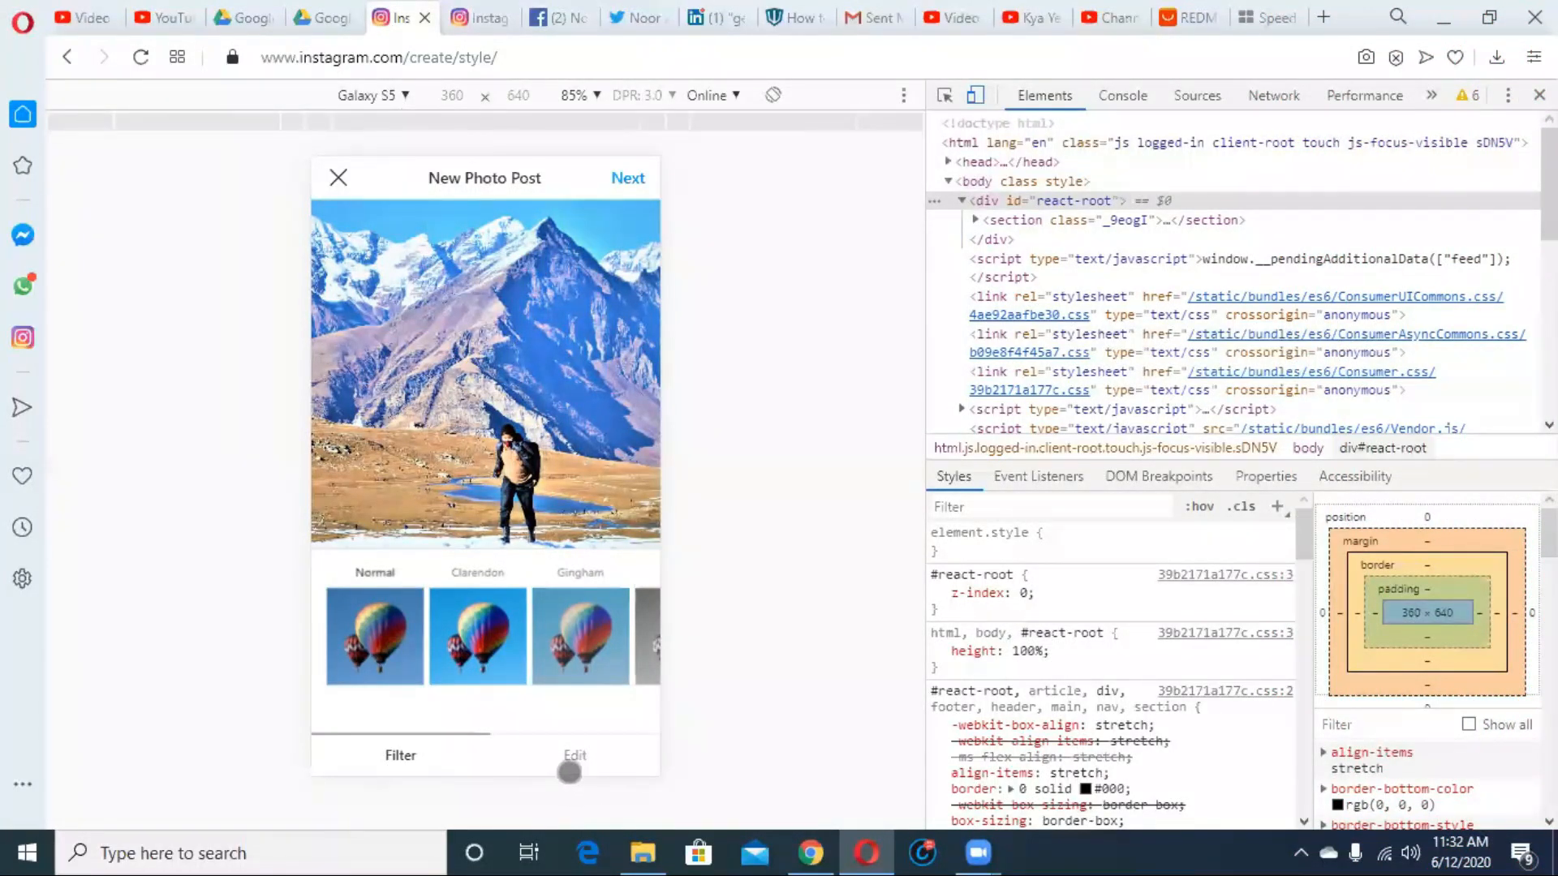
Step: Close the New Photo Post screen and scroll down the profile page
{"action": "left_click", "coordinate": [575, 755]}
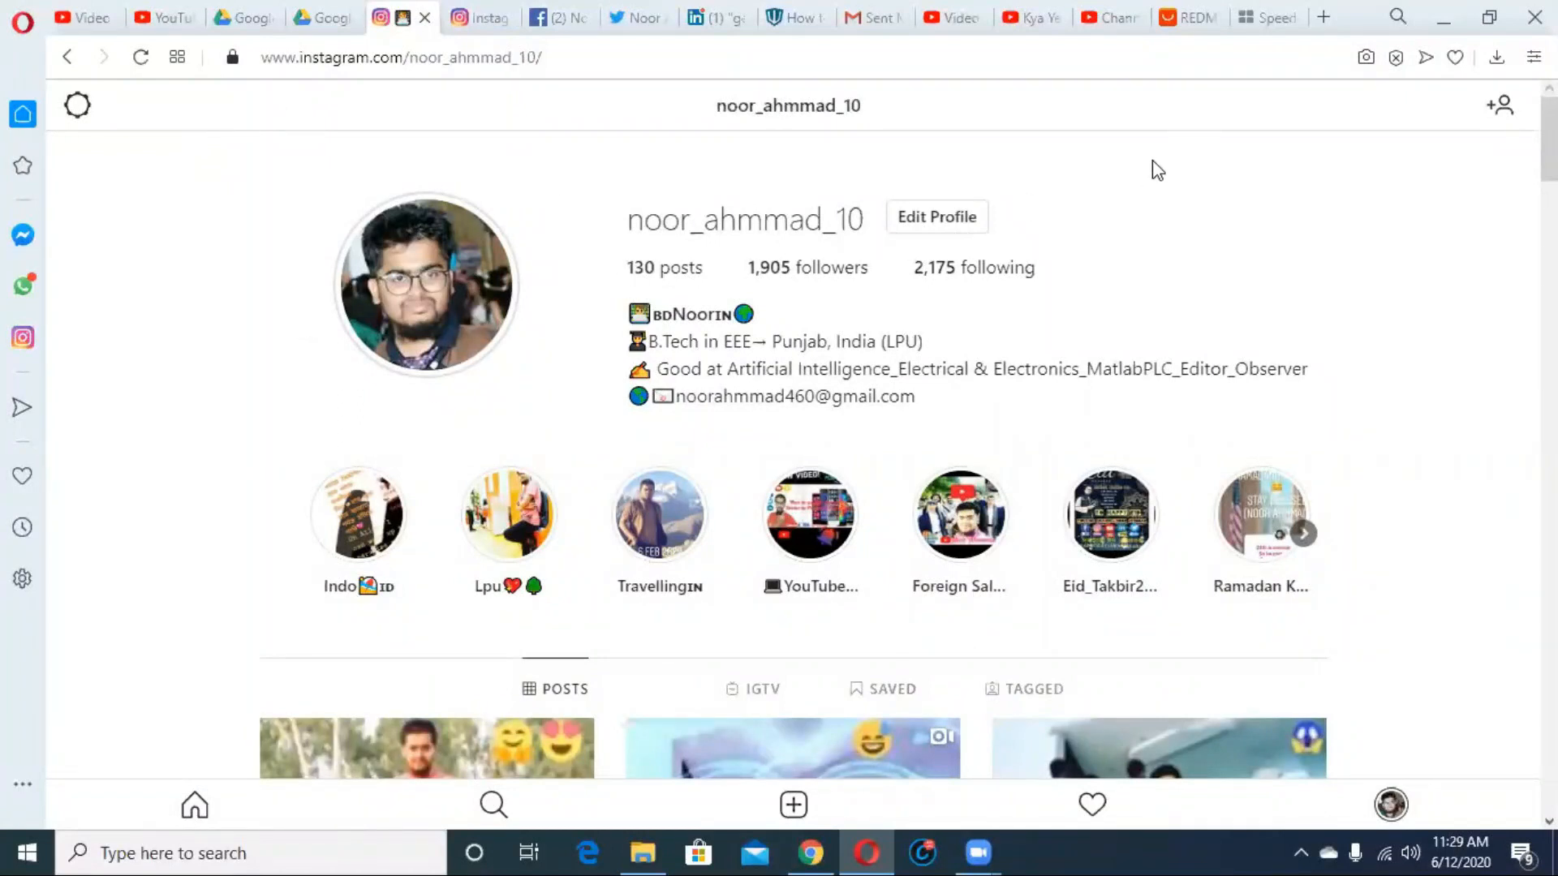
{"action": "scroll", "scroll_direction": "down", "scroll_amount": 3}
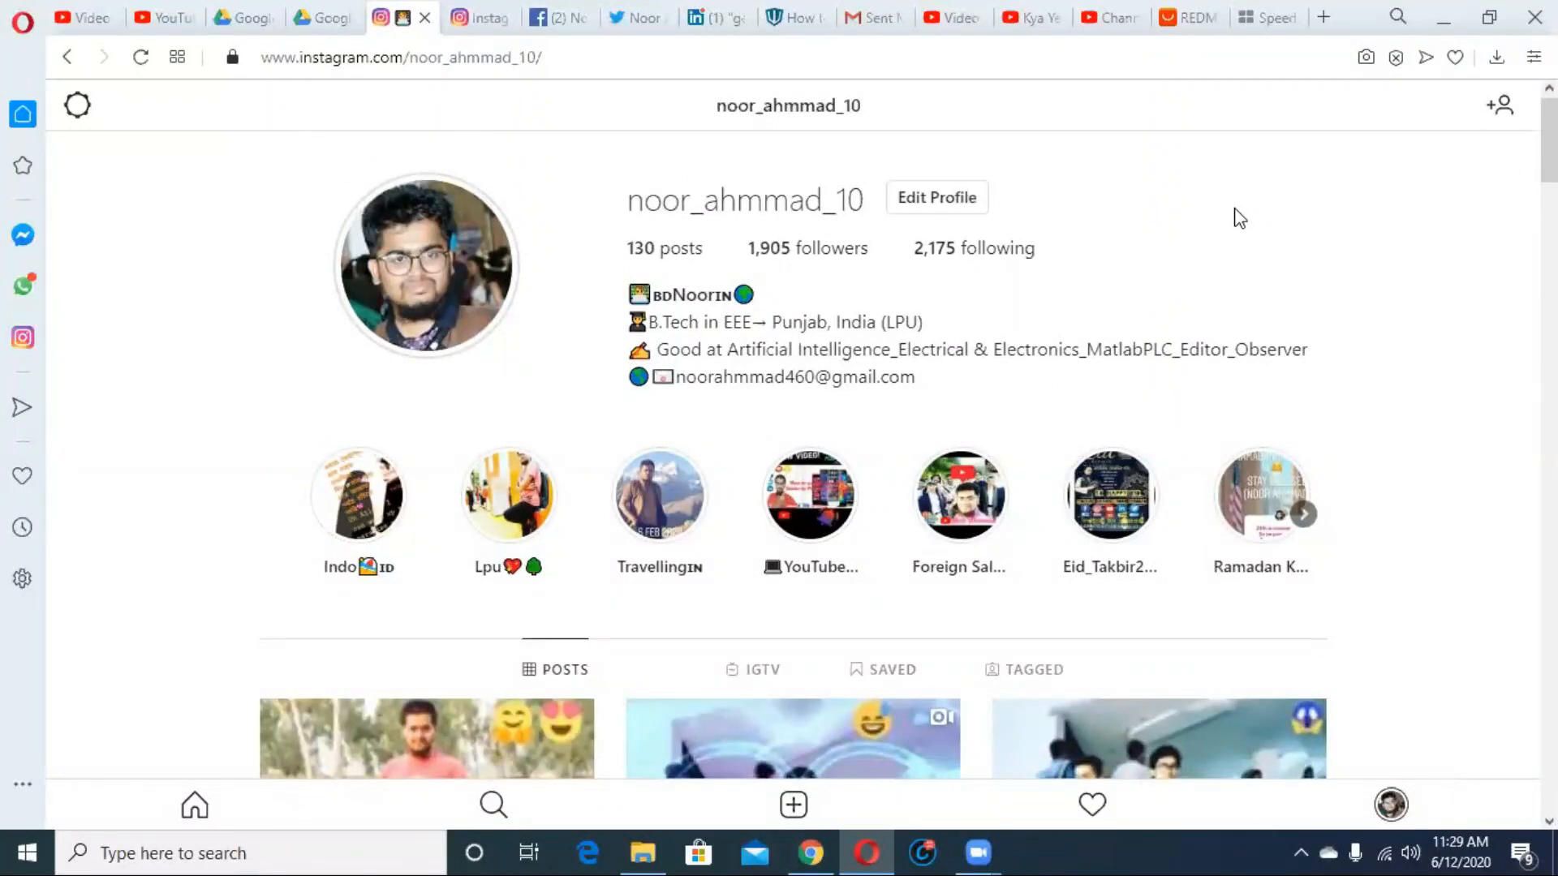
{"action": "mouse_move", "coordinate": [1429, 159]}
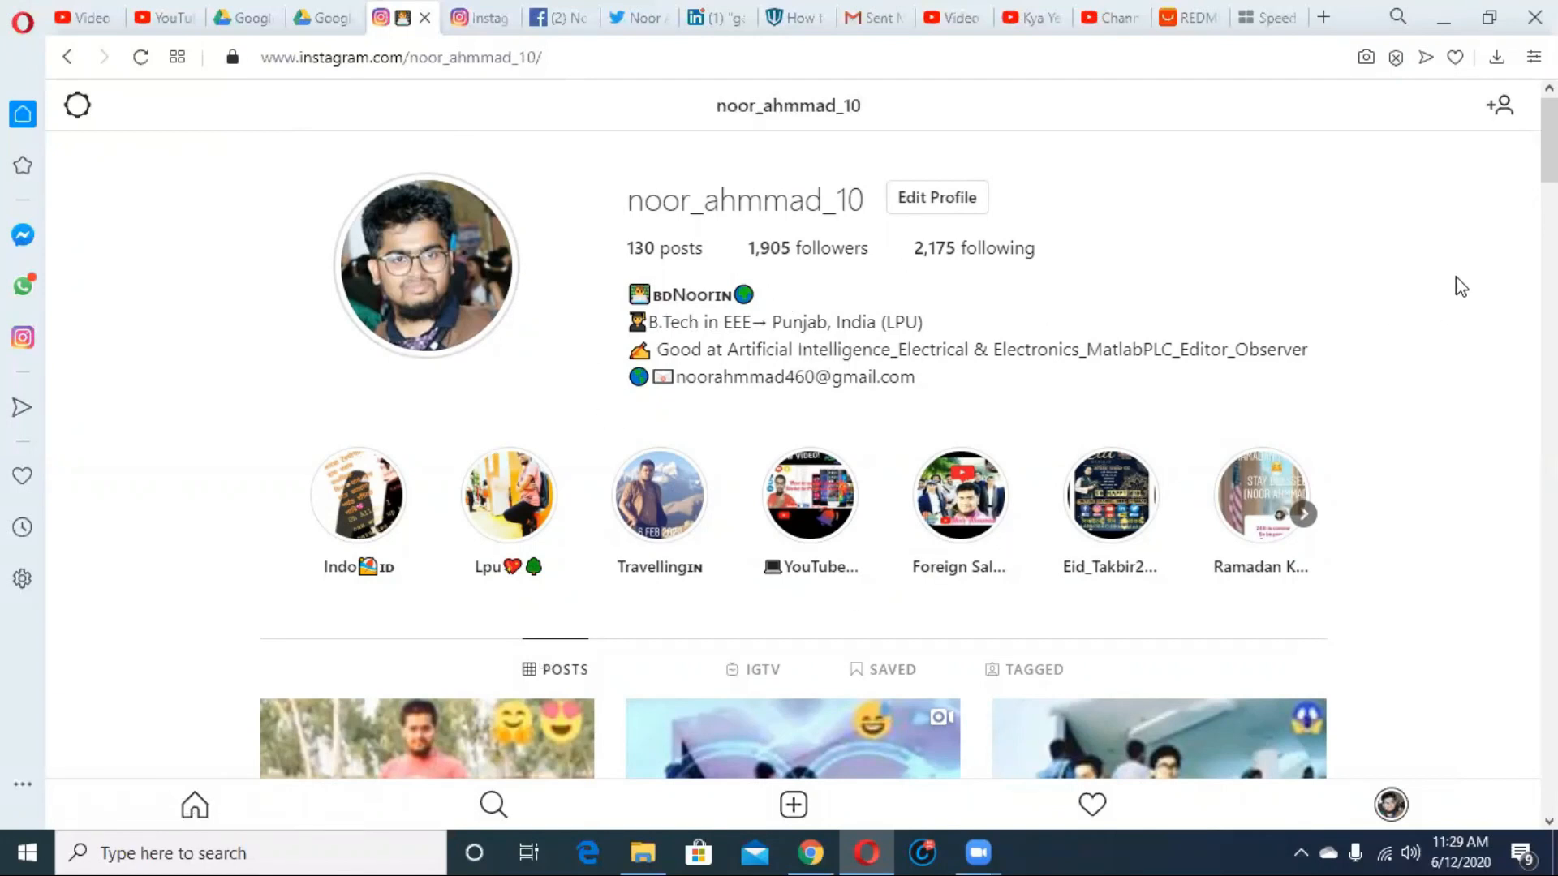
{"action": "mouse_move", "coordinate": [1404, 248]}
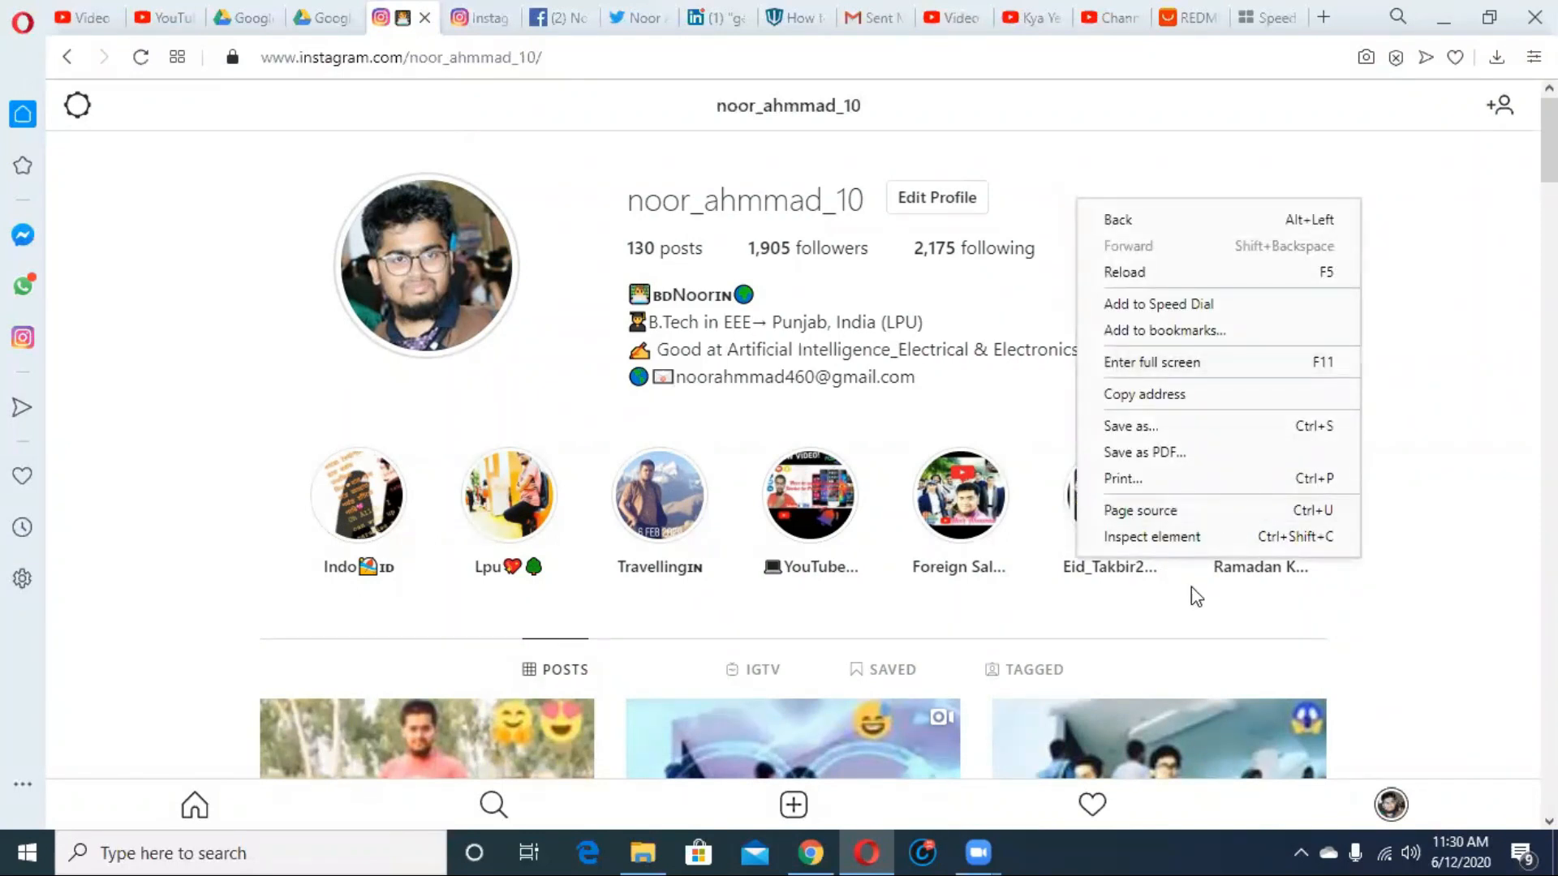
{"action": "mouse_move", "coordinate": [1172, 536]}
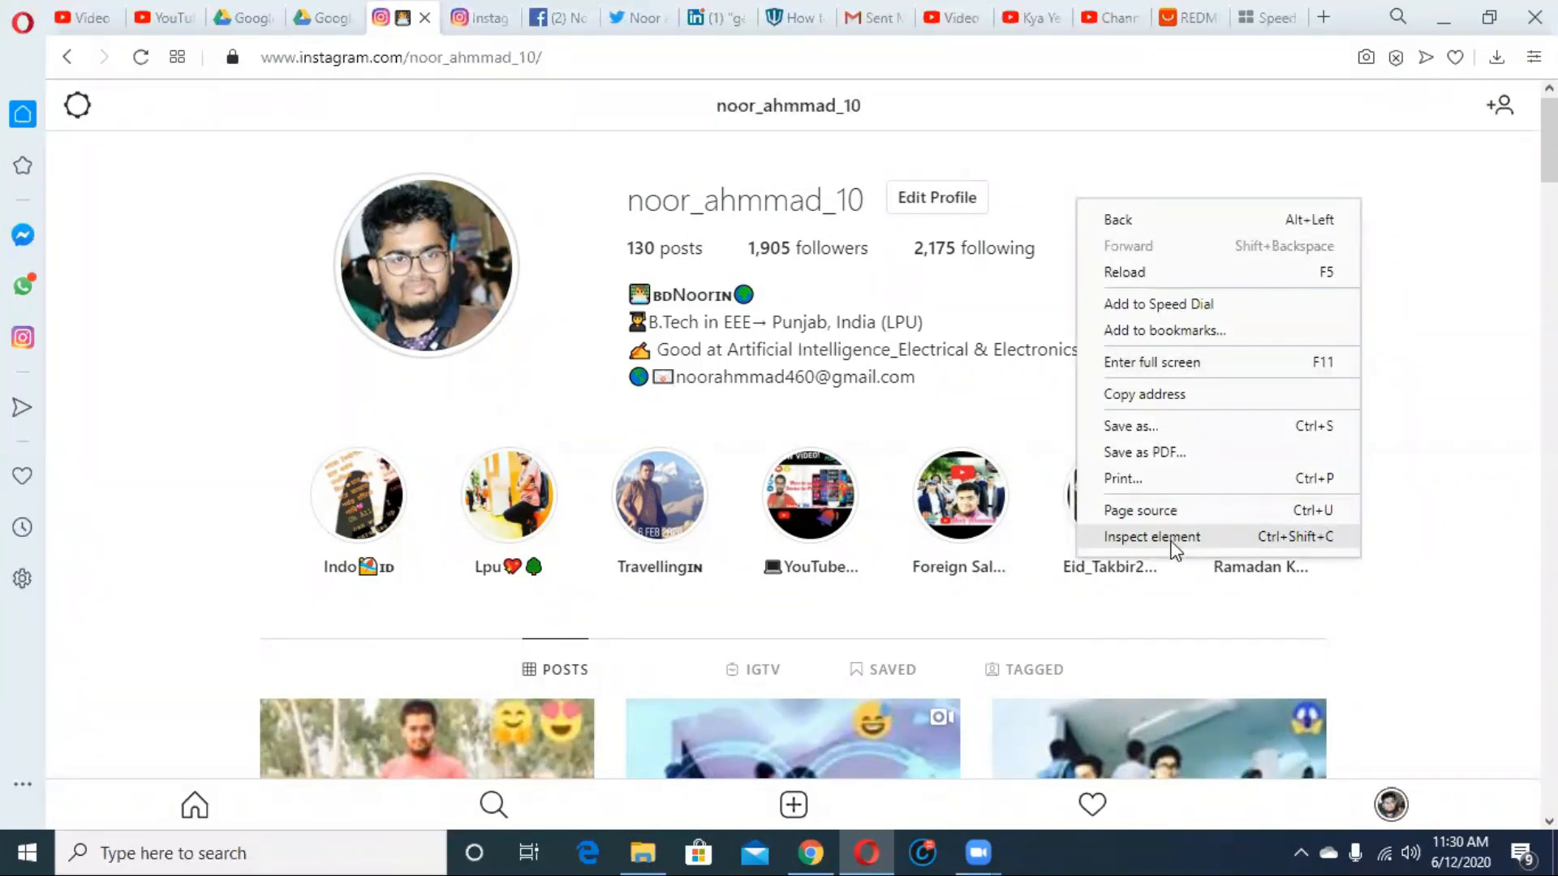
{"action": "mouse_move", "coordinate": [1190, 551]}
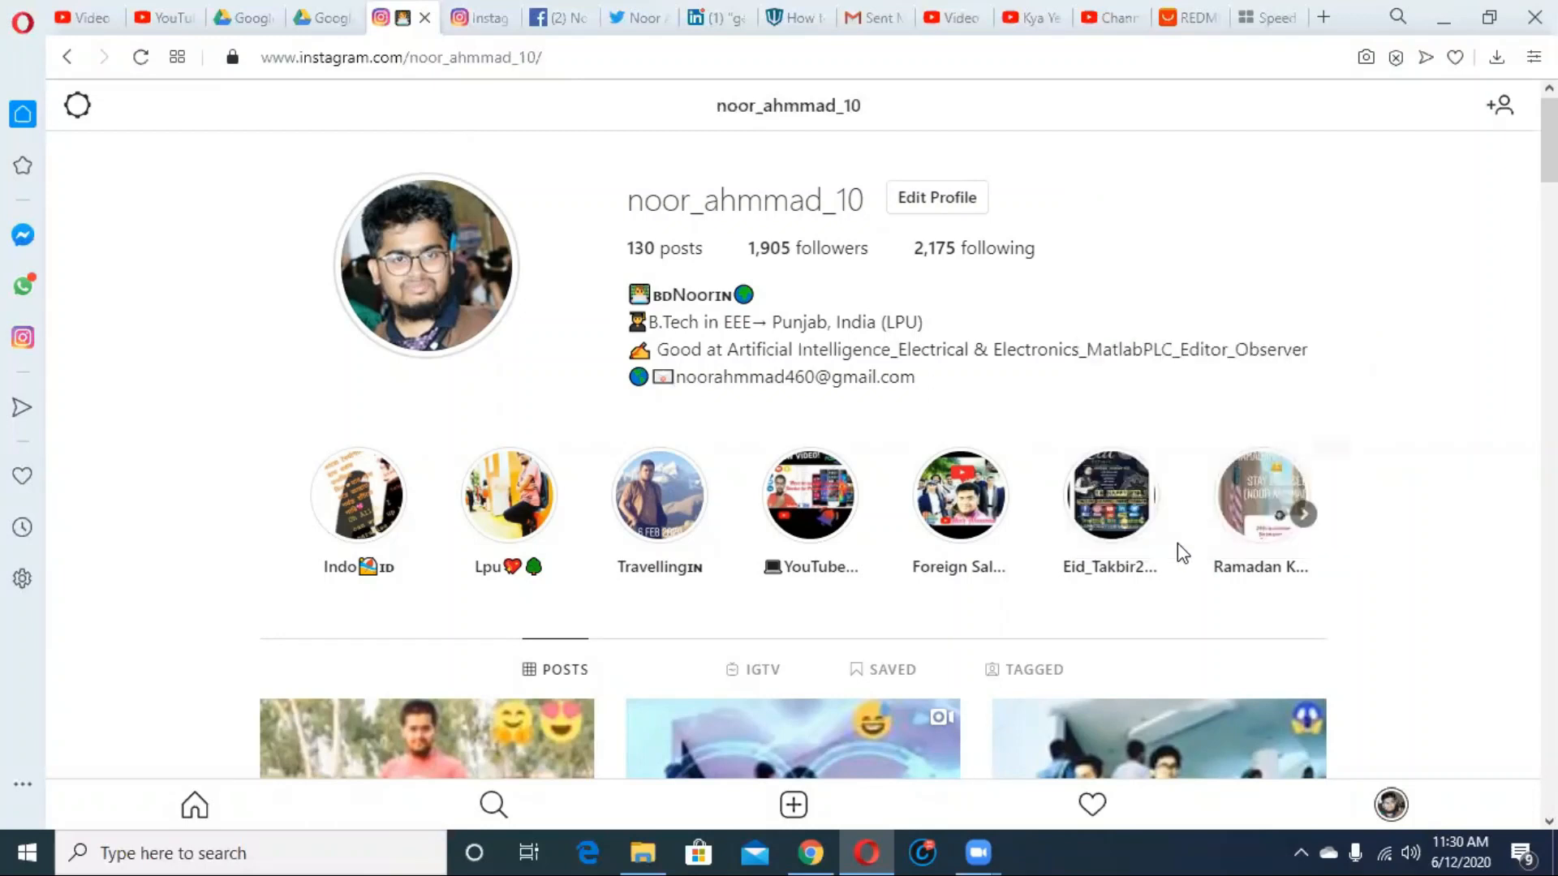
{"action": "mouse_move", "coordinate": [346, 250]}
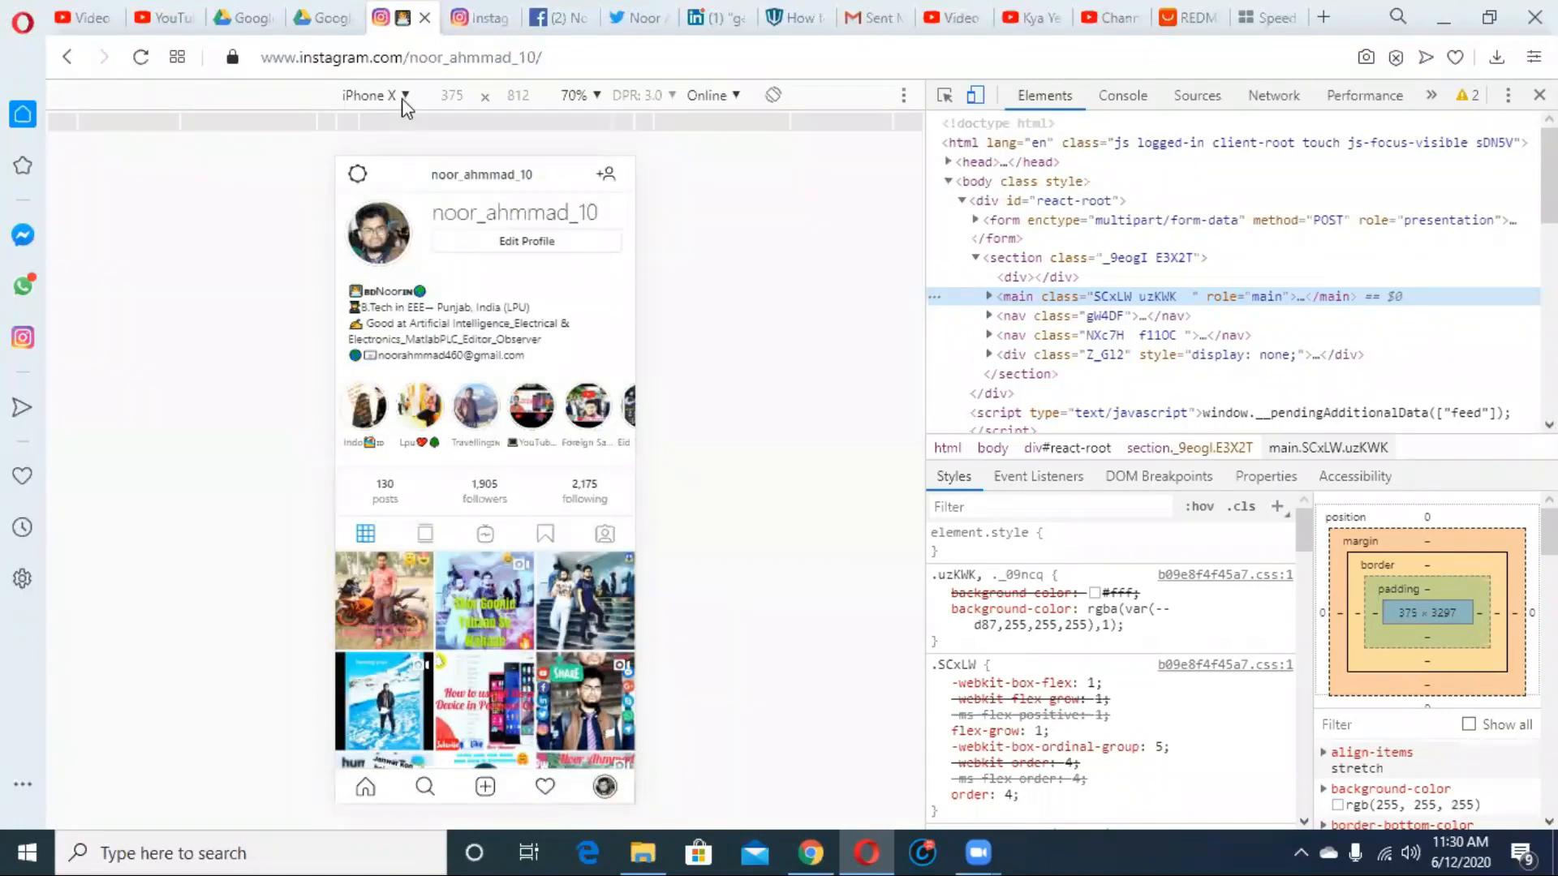
{"action": "left_click", "coordinate": [372, 96]}
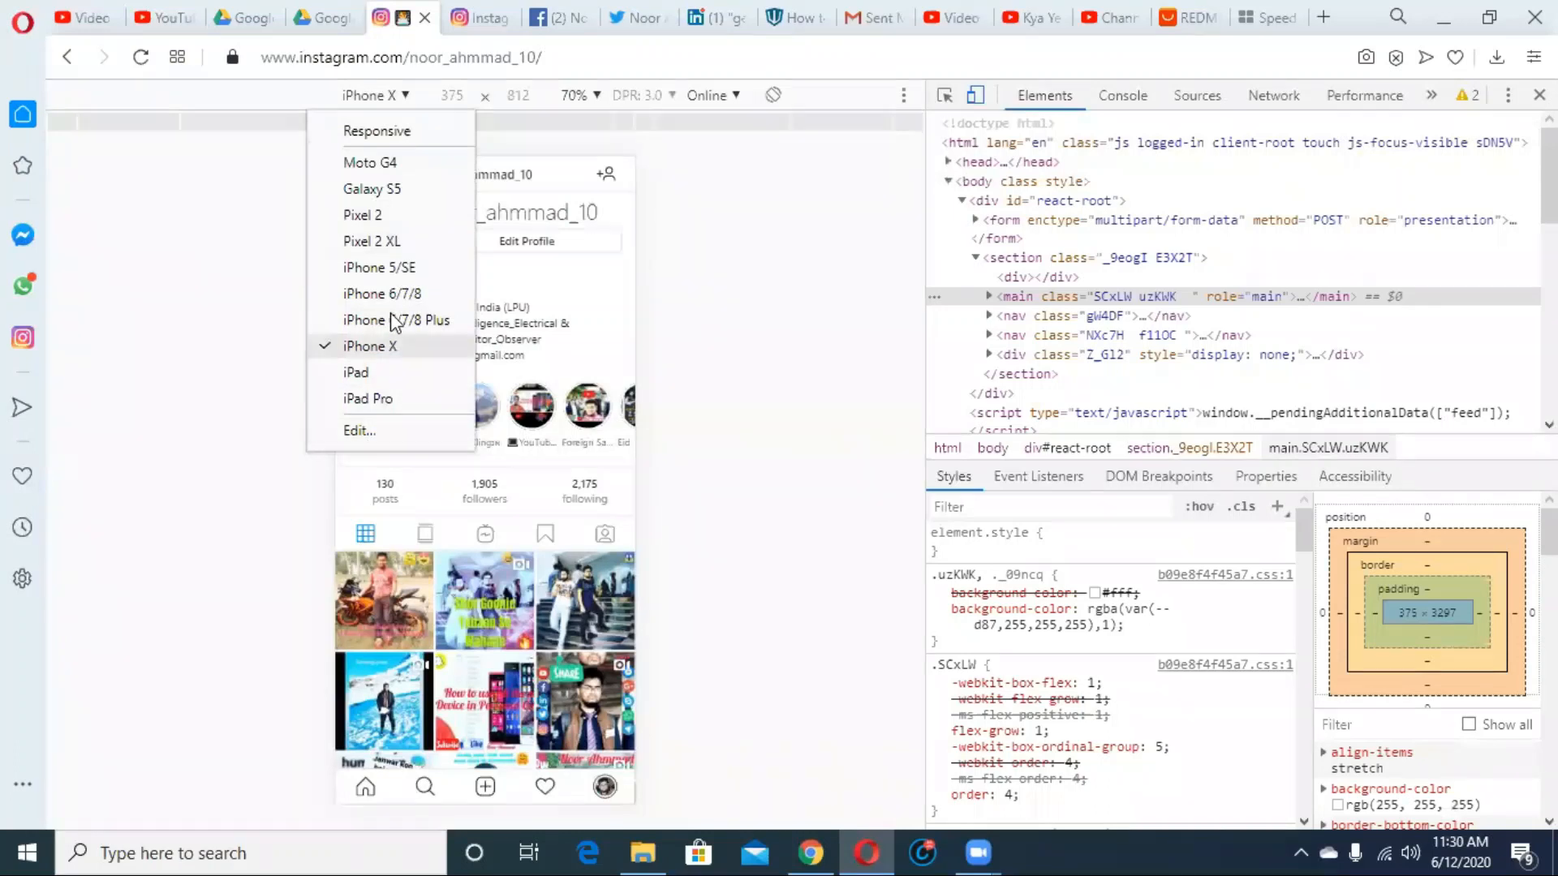
{"action": "mouse_move", "coordinate": [359, 430]}
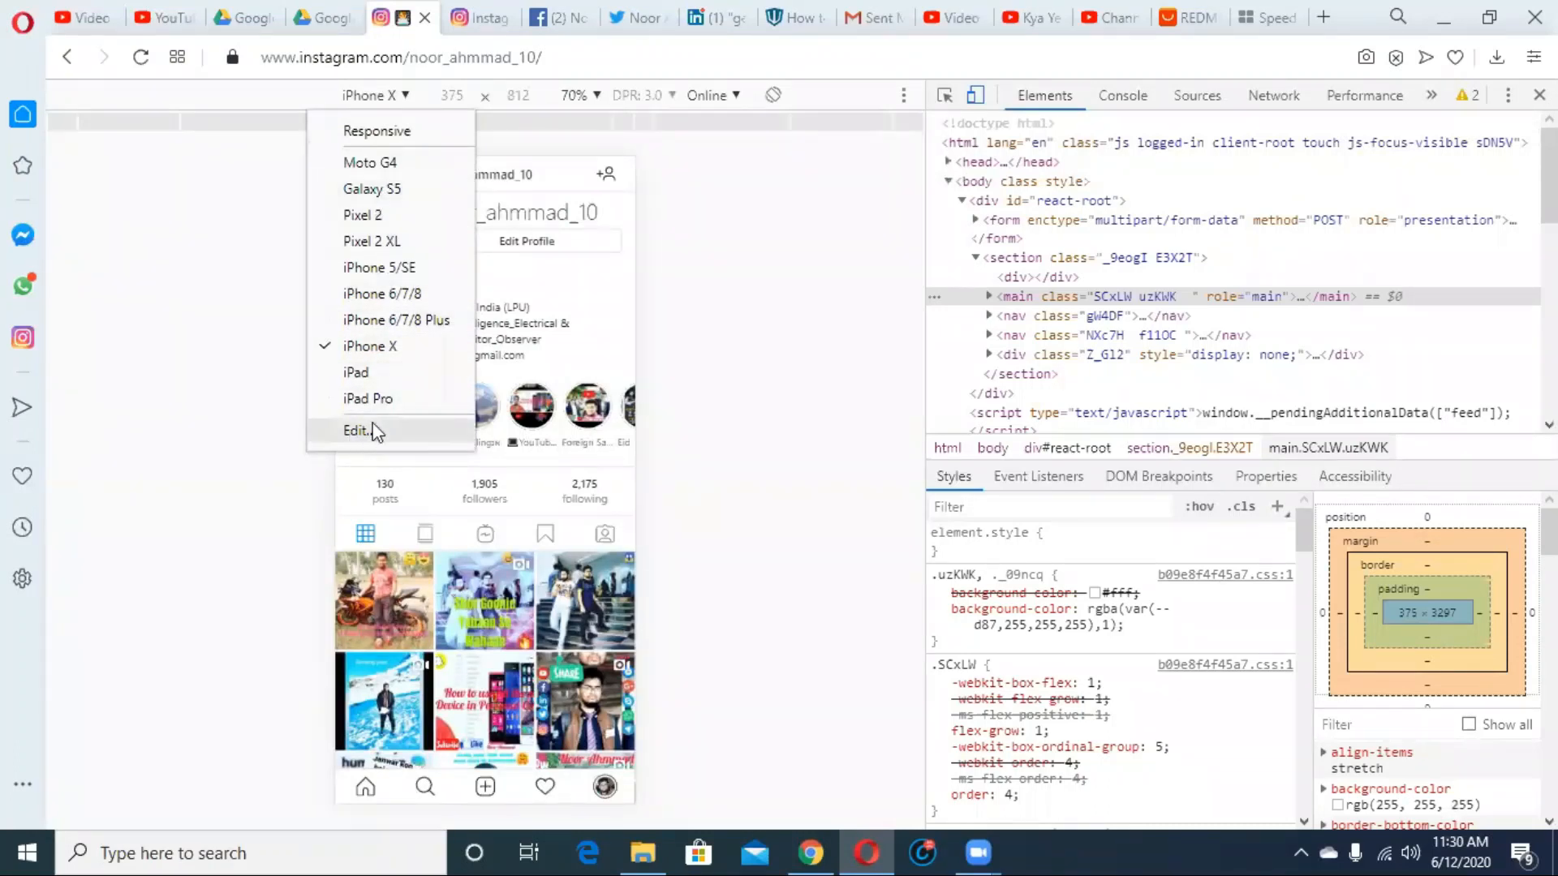
{"action": "mouse_move", "coordinate": [379, 267]}
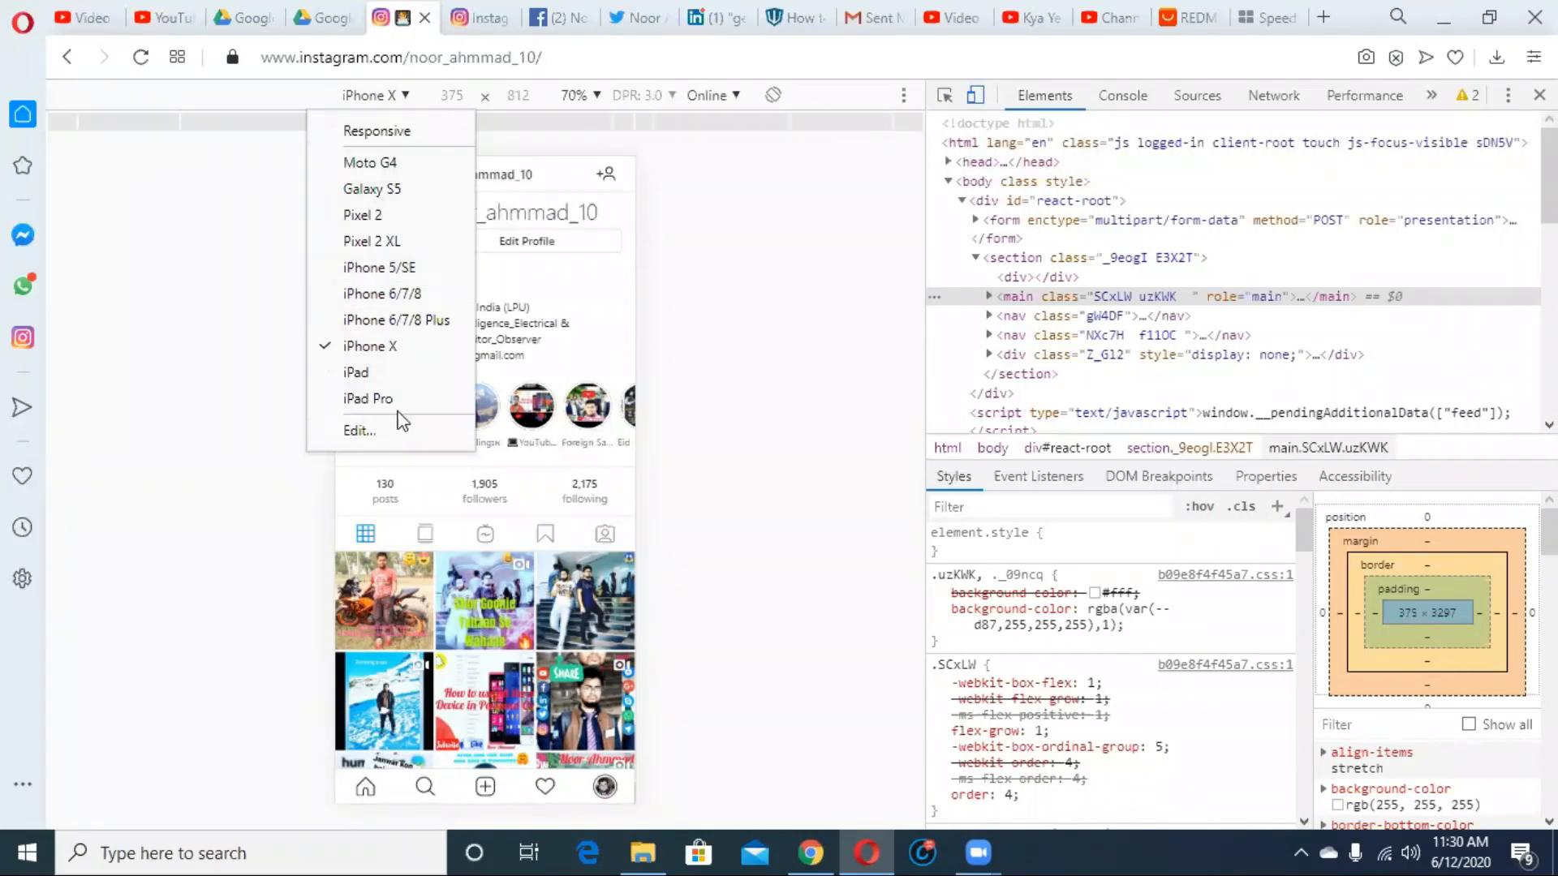
{"action": "mouse_move", "coordinate": [382, 358]}
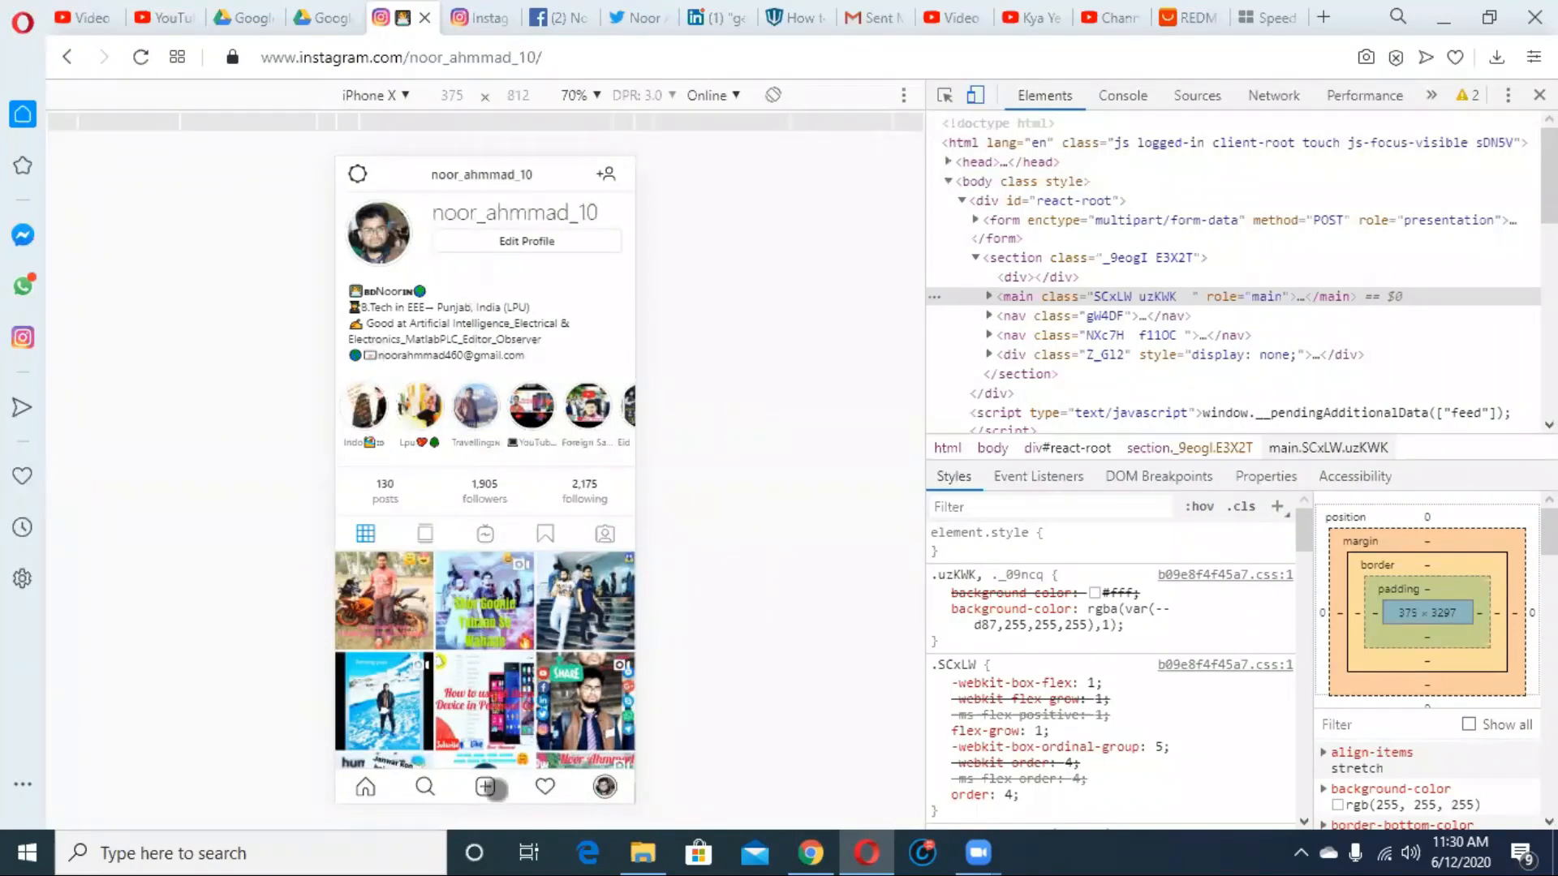
{"action": "scroll", "scroll_direction": "down", "scroll_amount": 3}
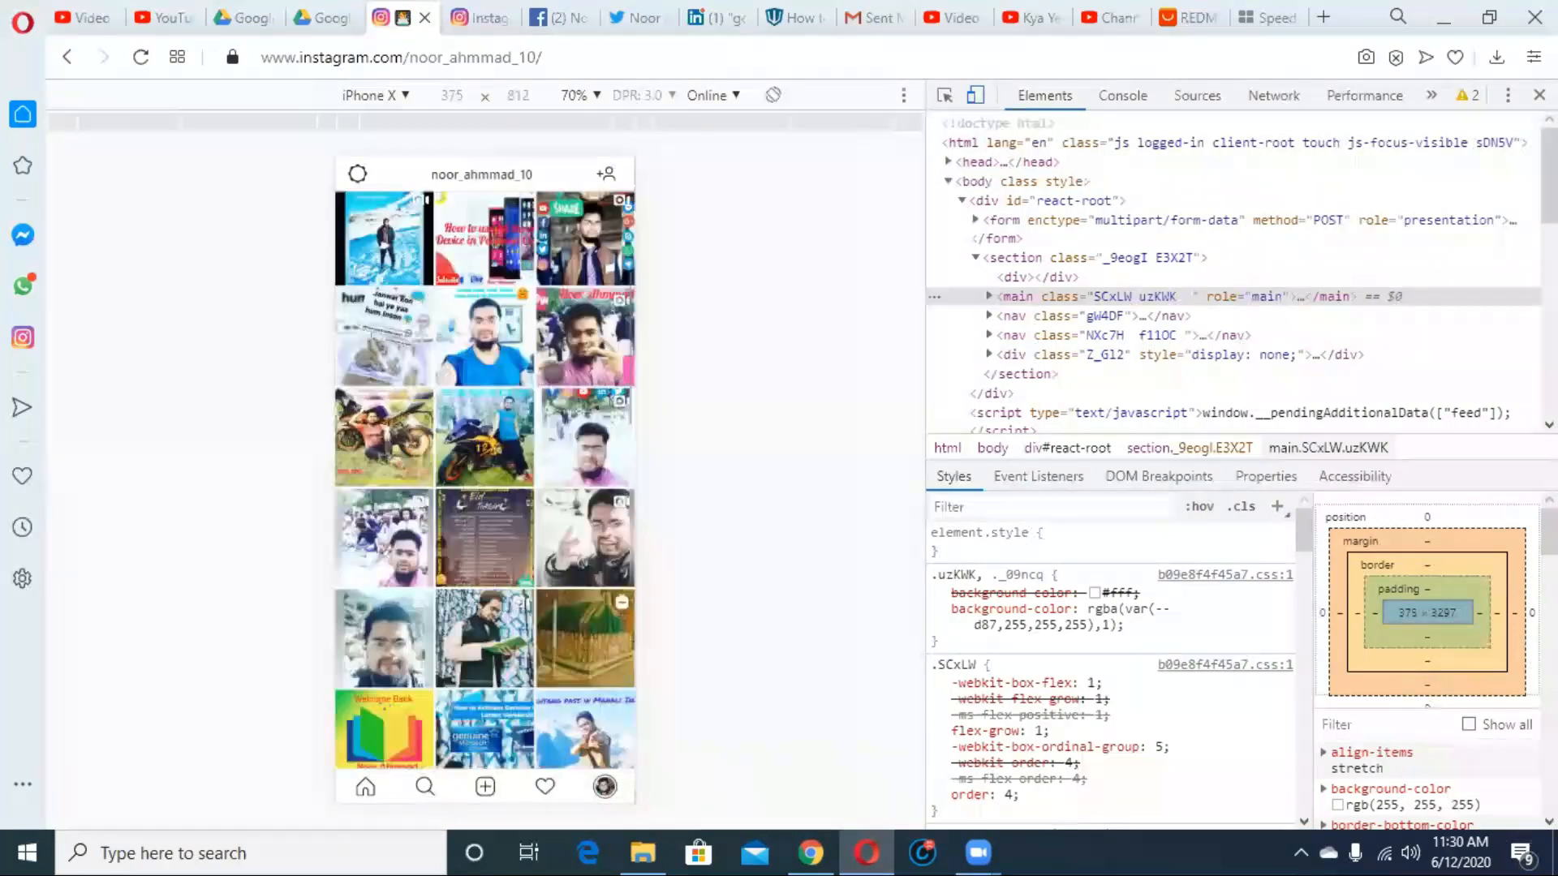
{"action": "scroll", "scroll_direction": "down", "scroll_amount": 3}
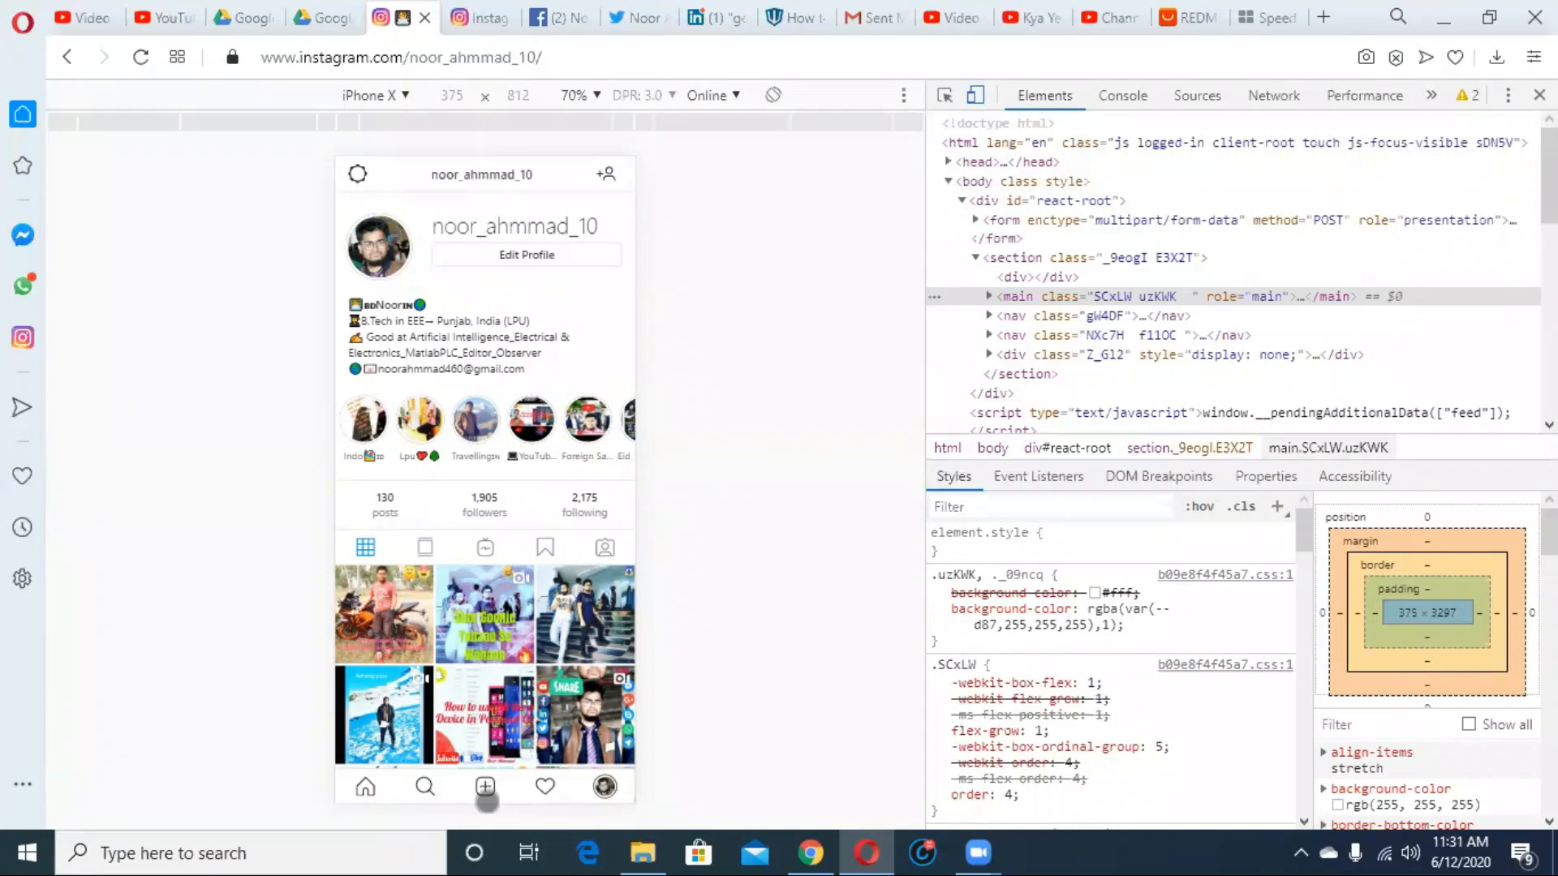
{"action": "mouse_move", "coordinate": [488, 810]}
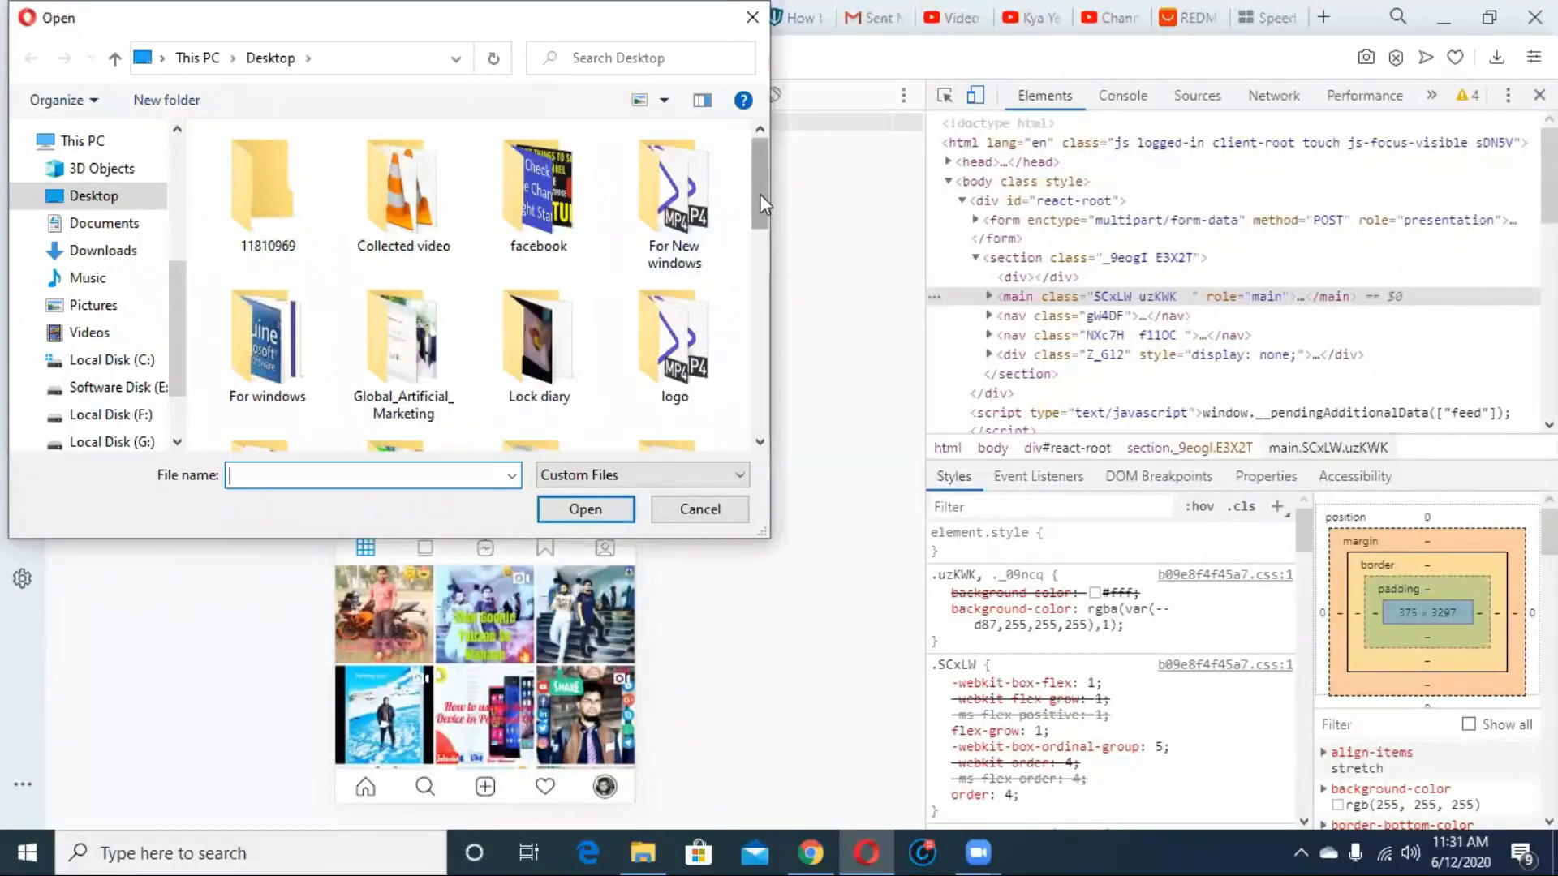
Step: Scroll the Desktop images in the Open dialog toward the 'manali tour' photo
{"action": "scroll", "scroll_direction": "down", "scroll_amount": 3}
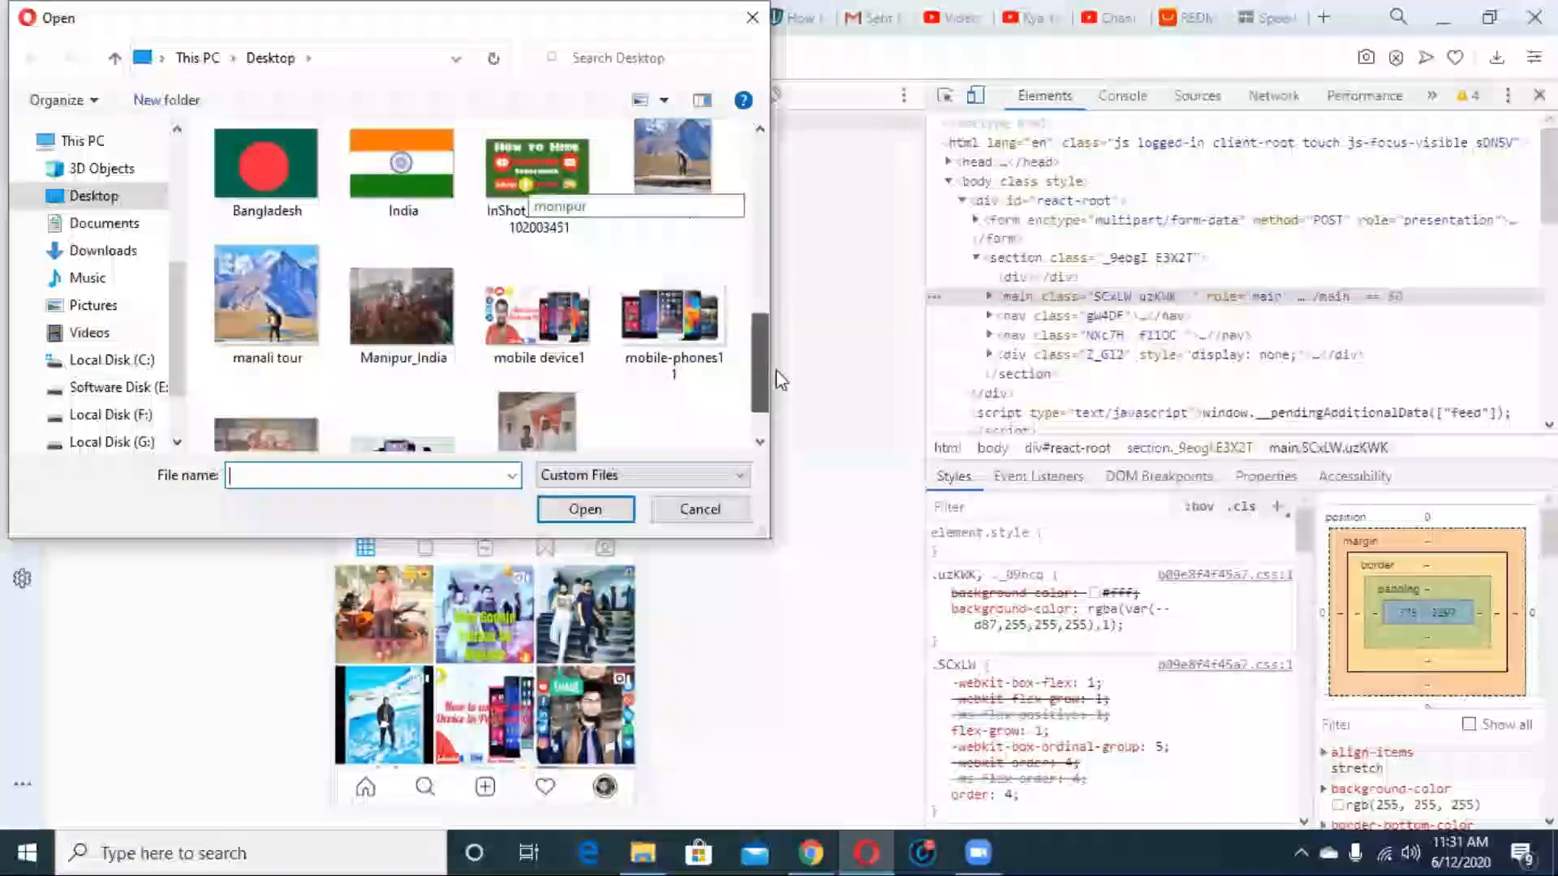
{"action": "scroll", "scroll_direction": "down", "scroll_amount": 3}
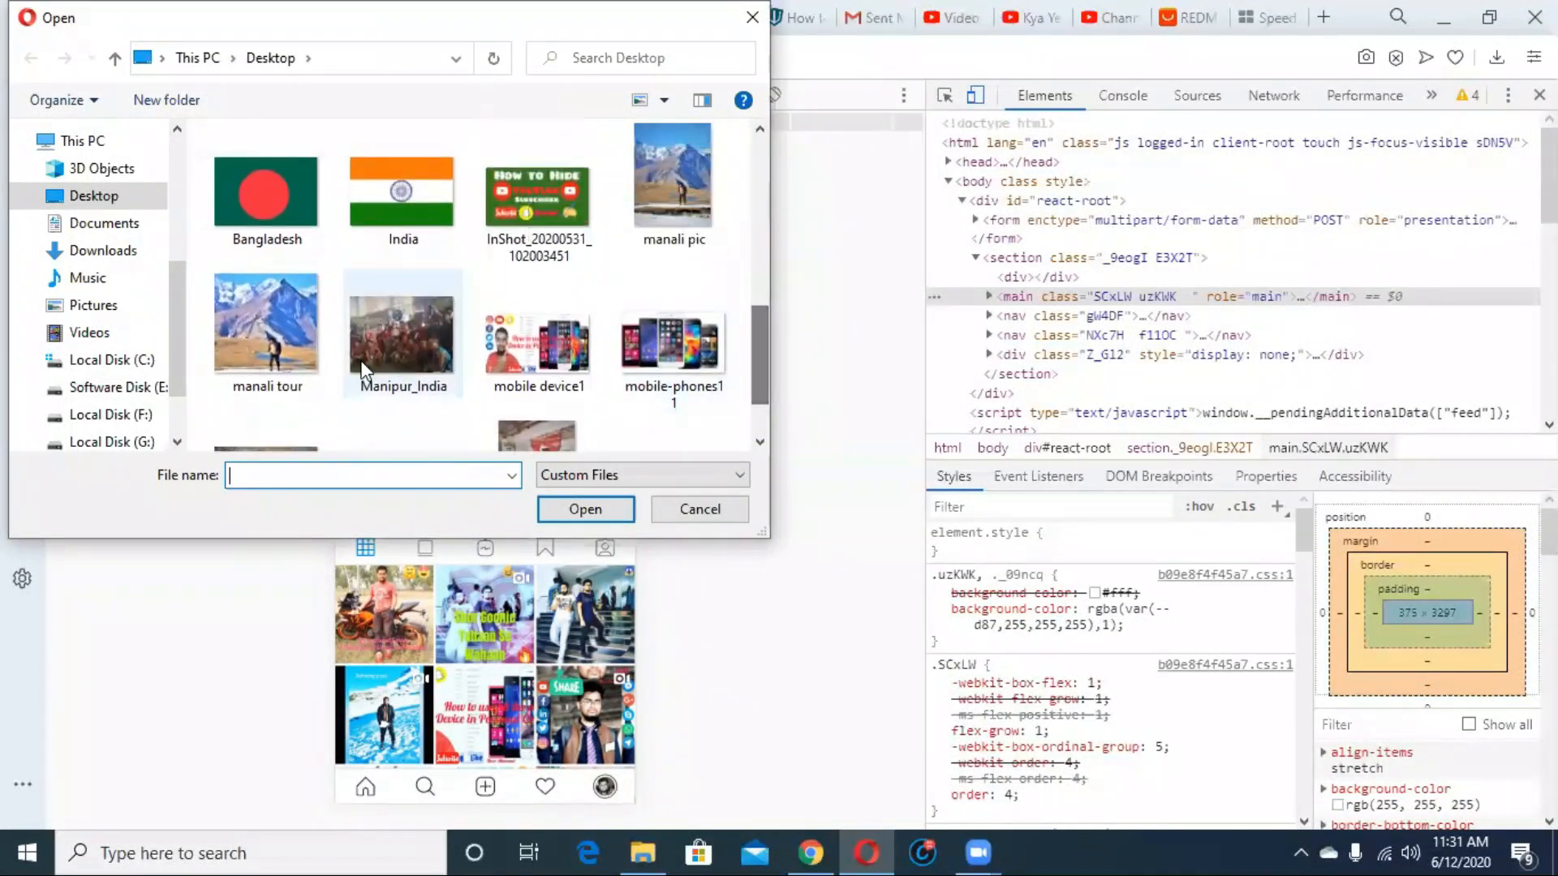
{"action": "mouse_move", "coordinate": [266, 323]}
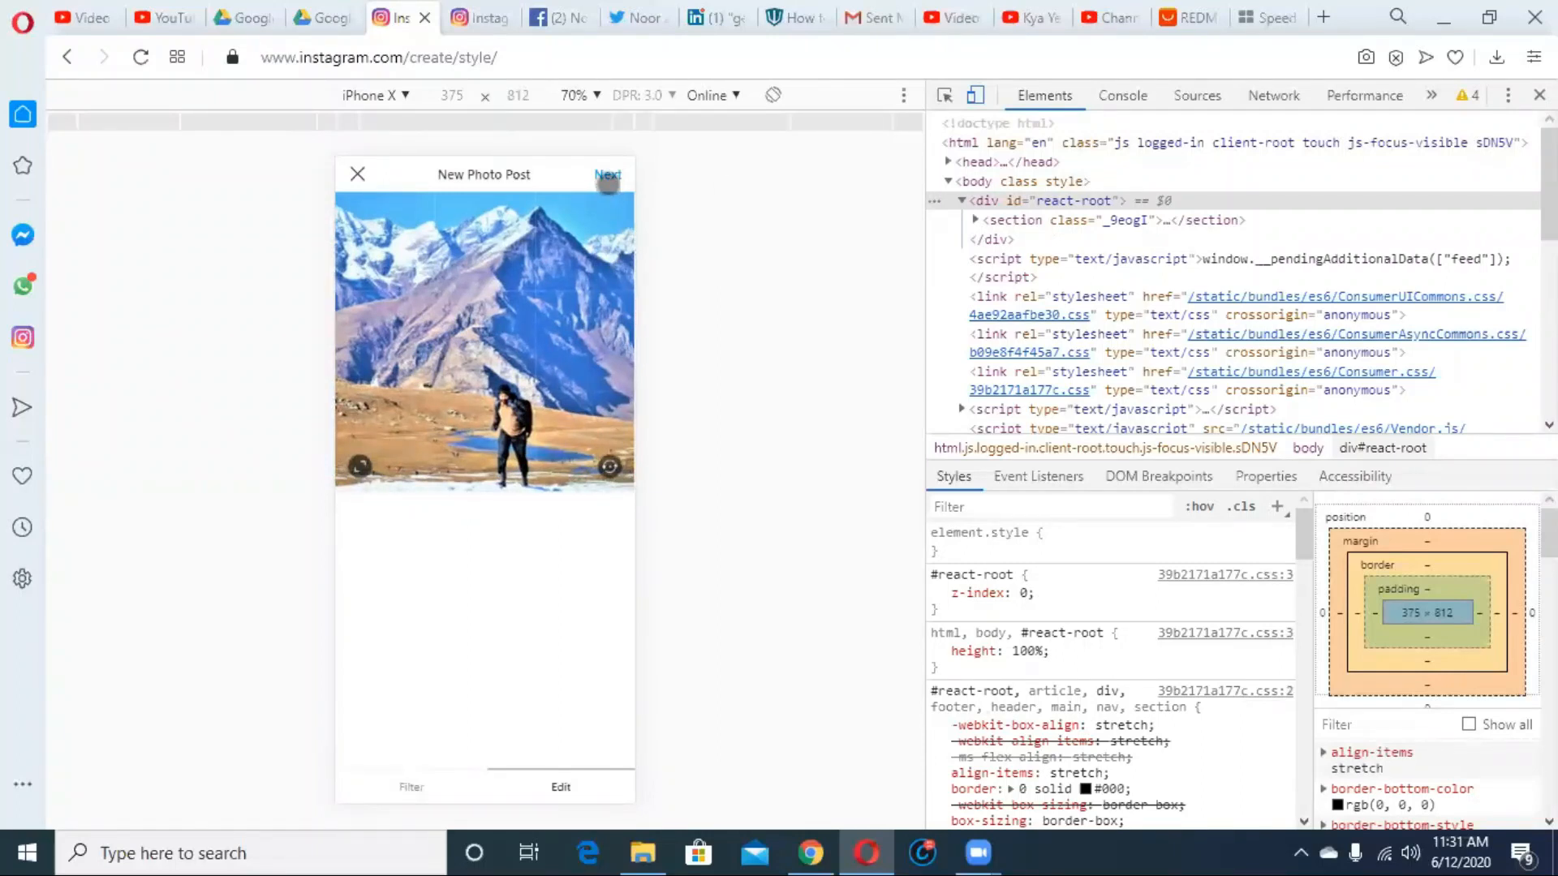
Step: Switch device emulation to Galaxy S5, then go back and discard the mountain photo post
{"action": "left_click", "coordinate": [607, 174]}
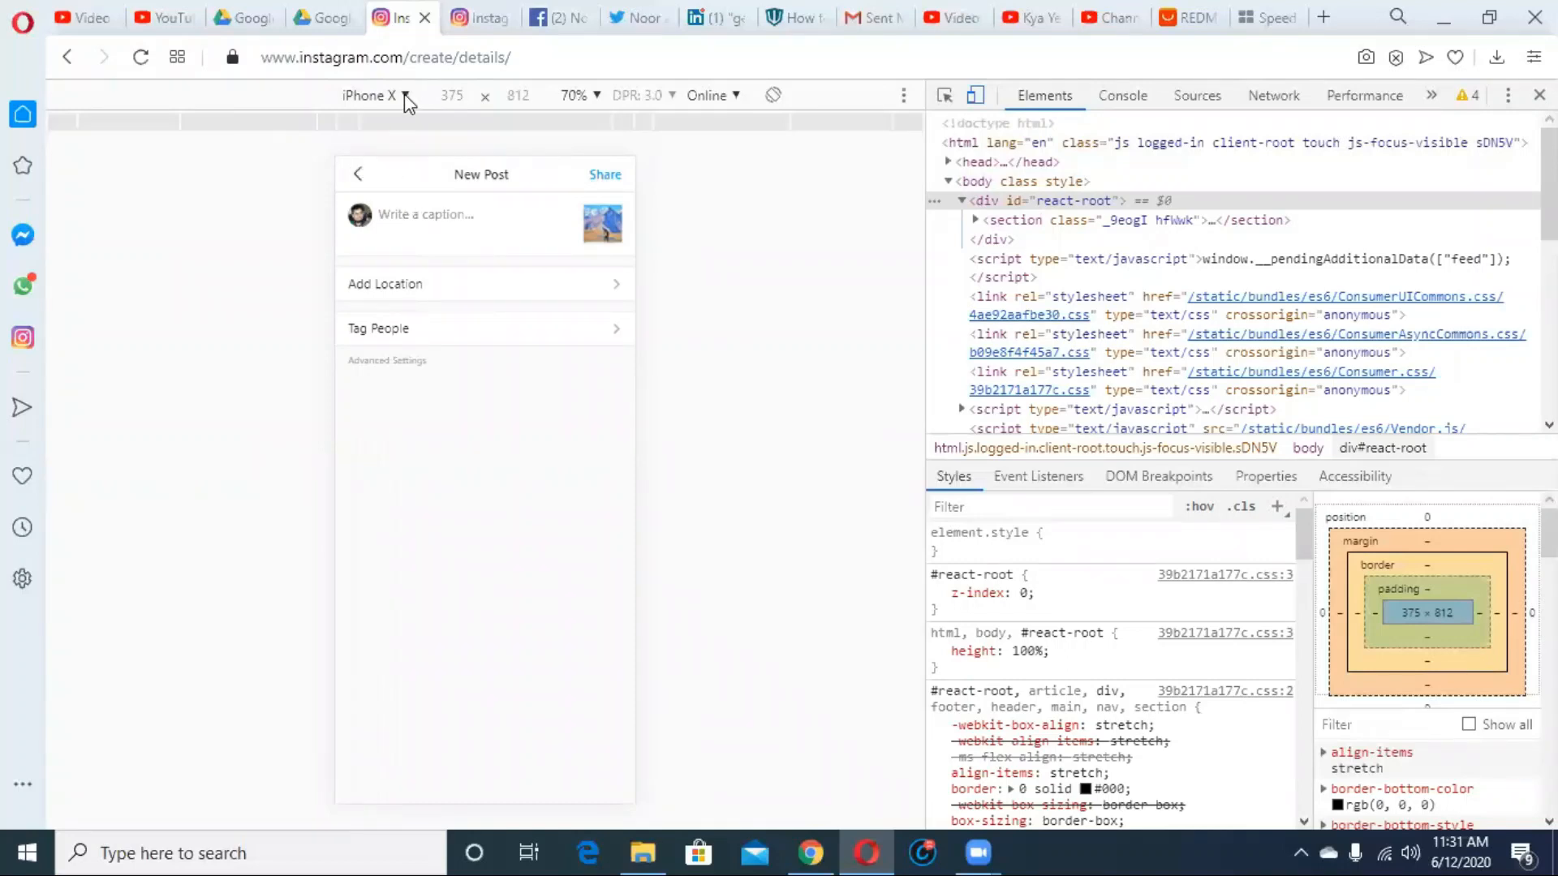
{"action": "left_click", "coordinate": [376, 96]}
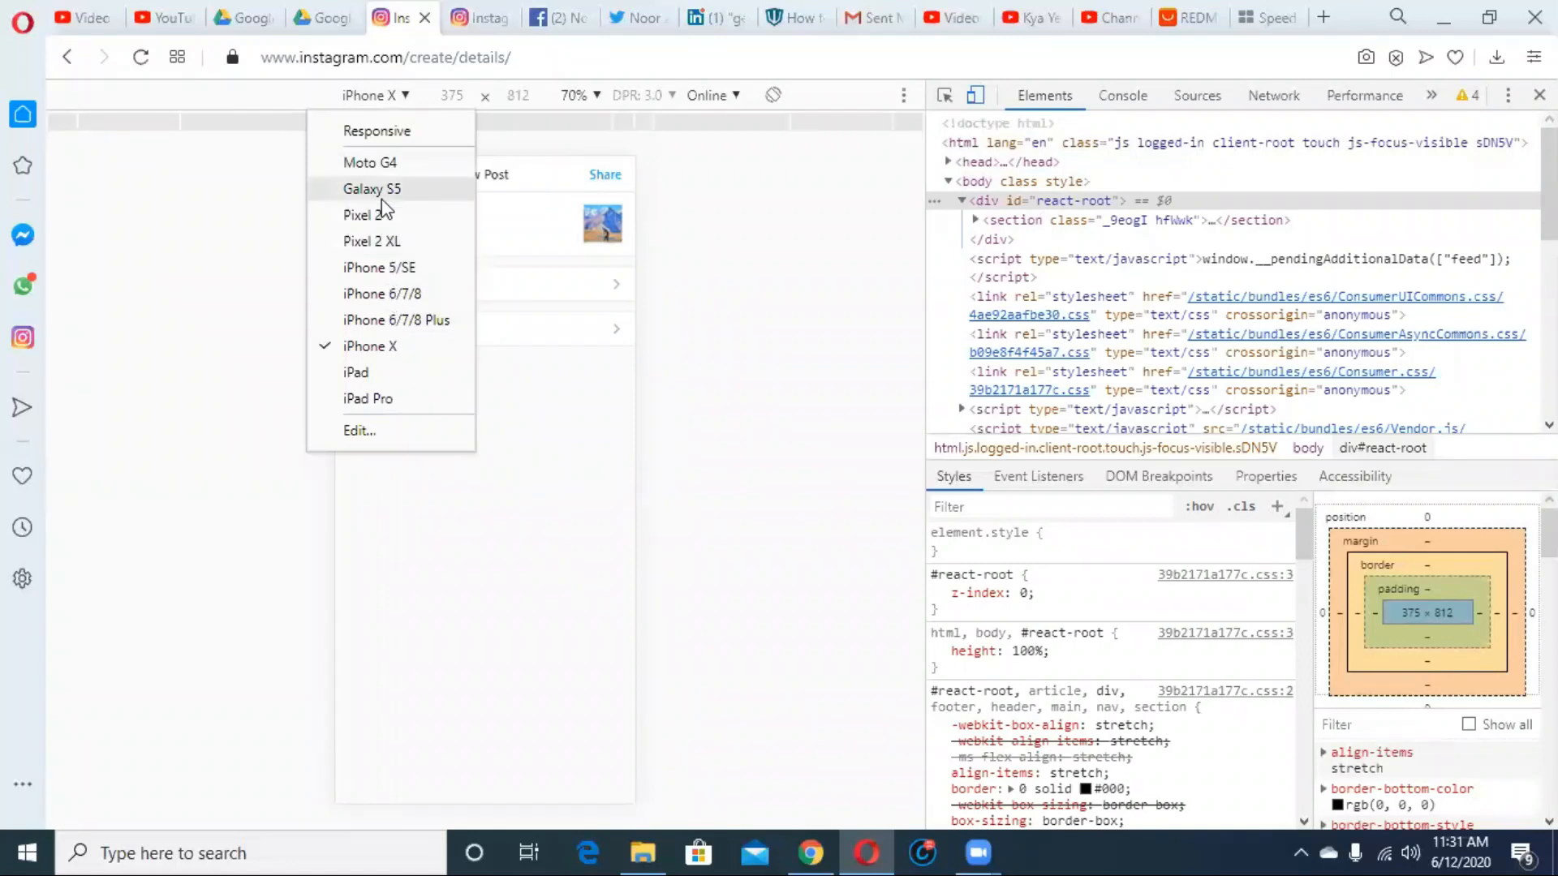
{"action": "left_click", "coordinate": [372, 189]}
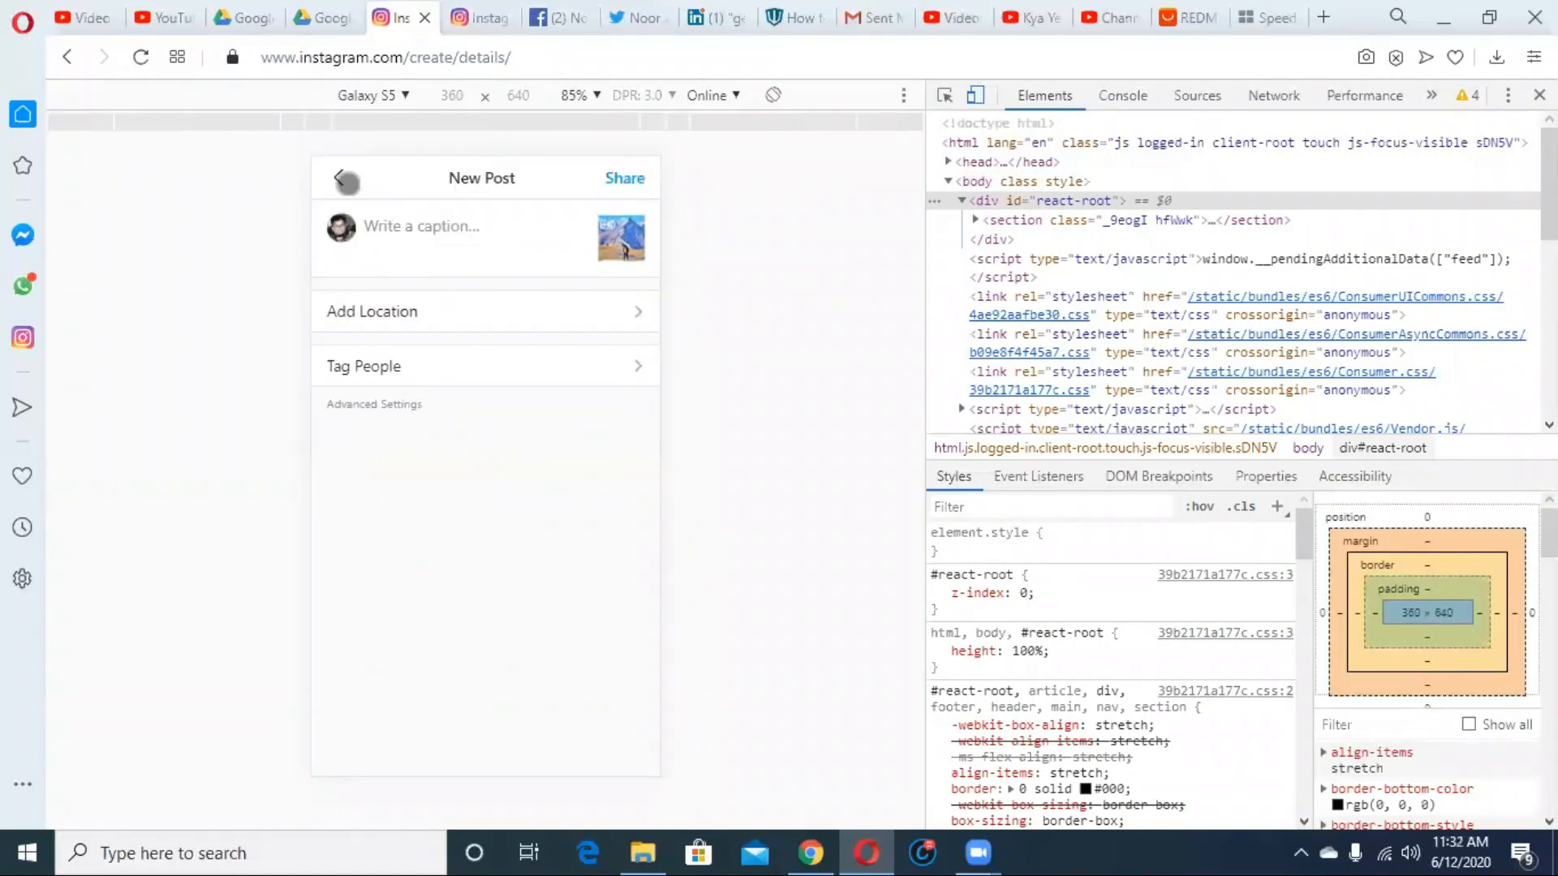
{"action": "left_click", "coordinate": [338, 178]}
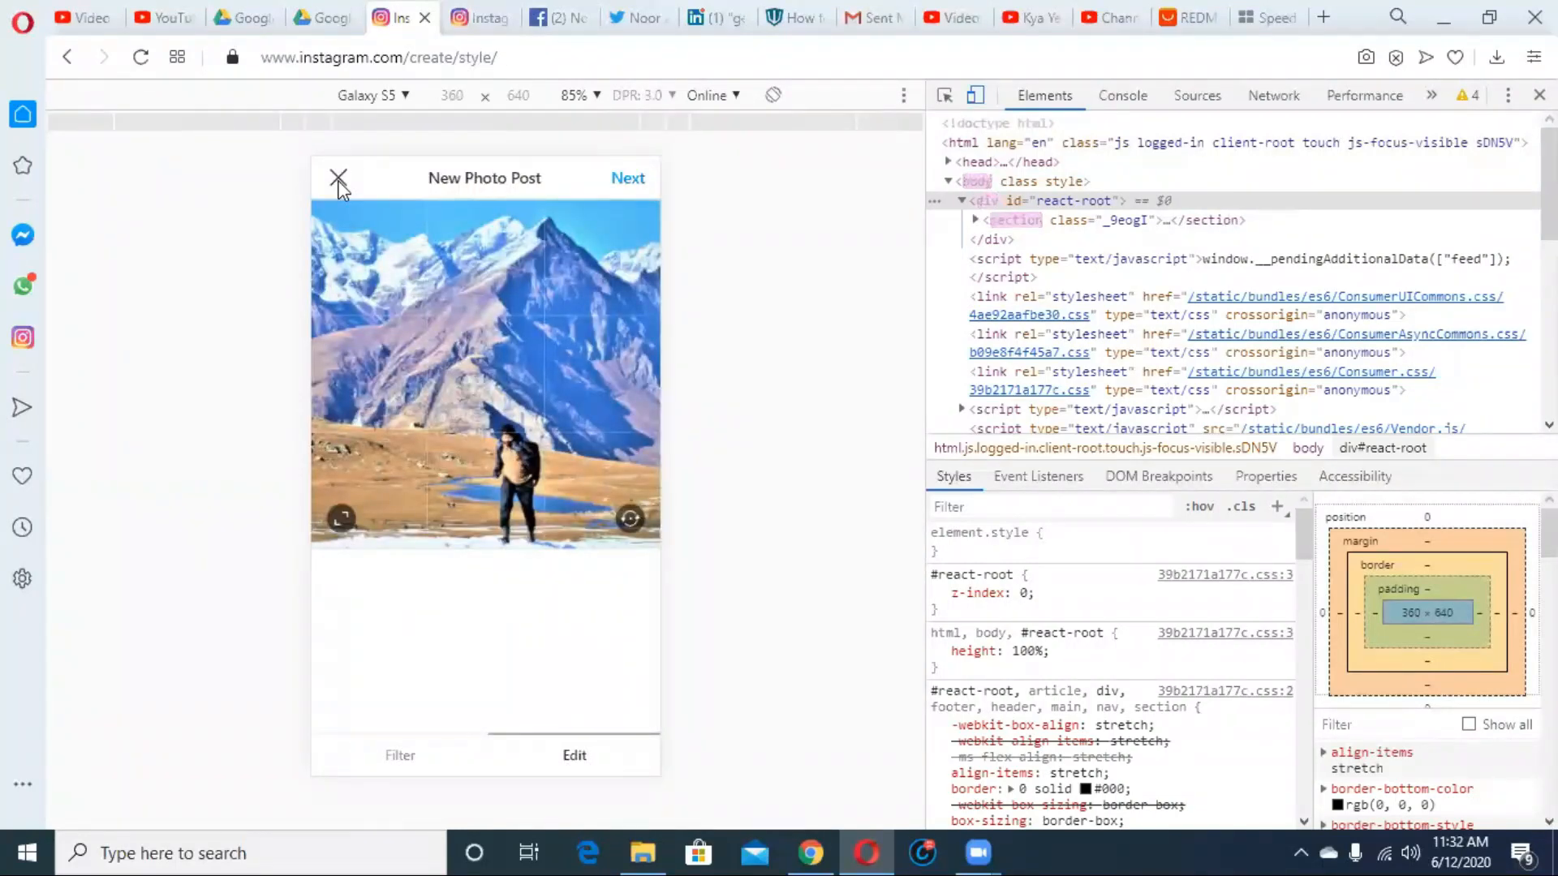
{"action": "left_click", "coordinate": [338, 178]}
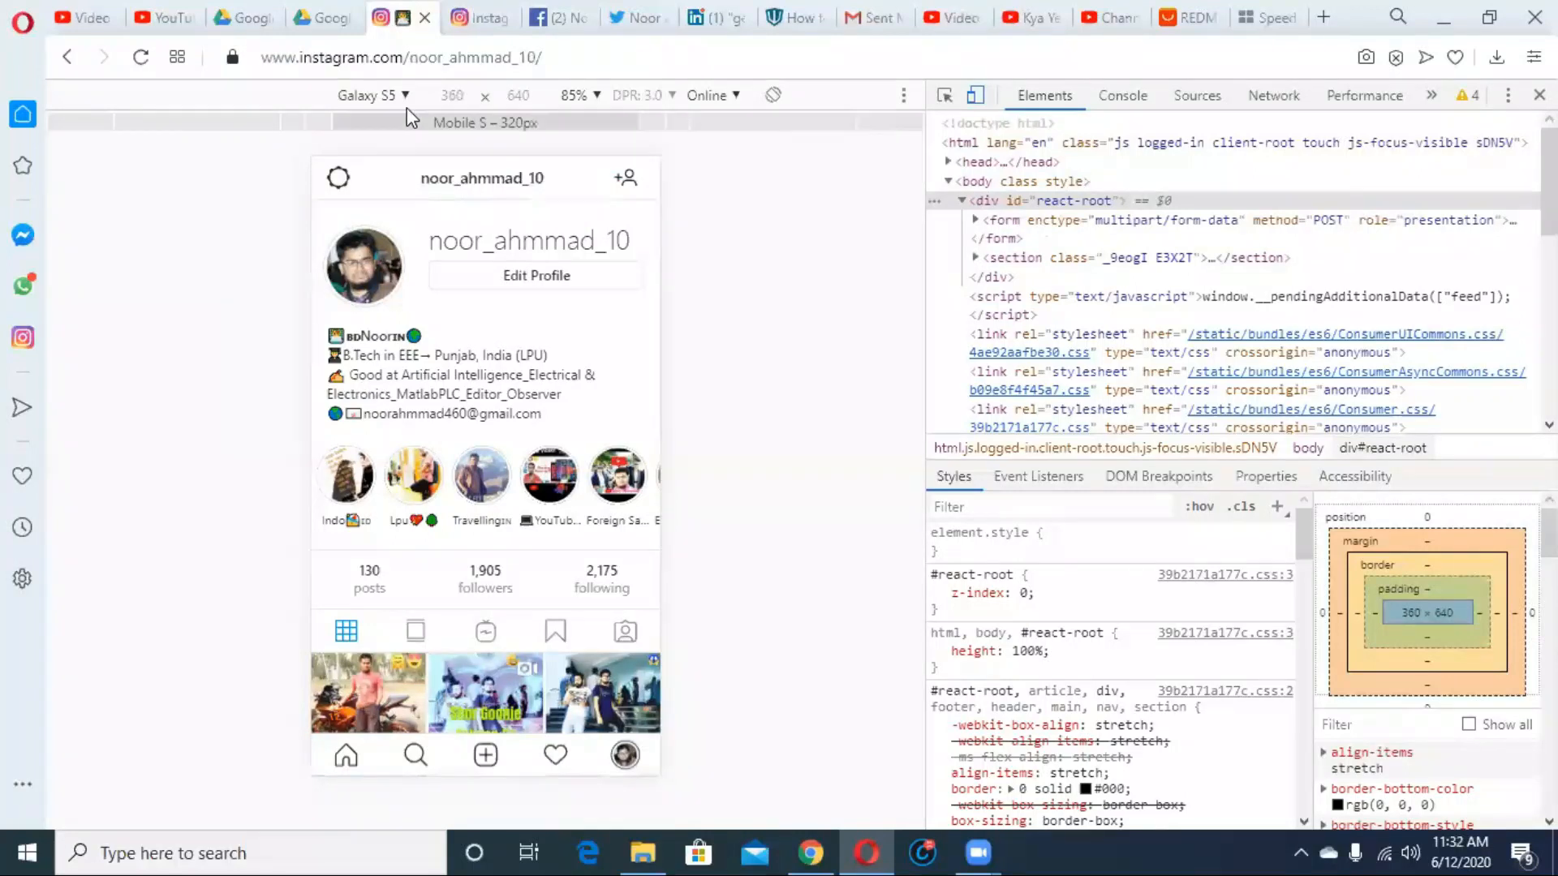
Step: Choose the mountain photo to upload as a new post in the Galaxy S5 view
{"action": "left_click", "coordinate": [373, 95]}
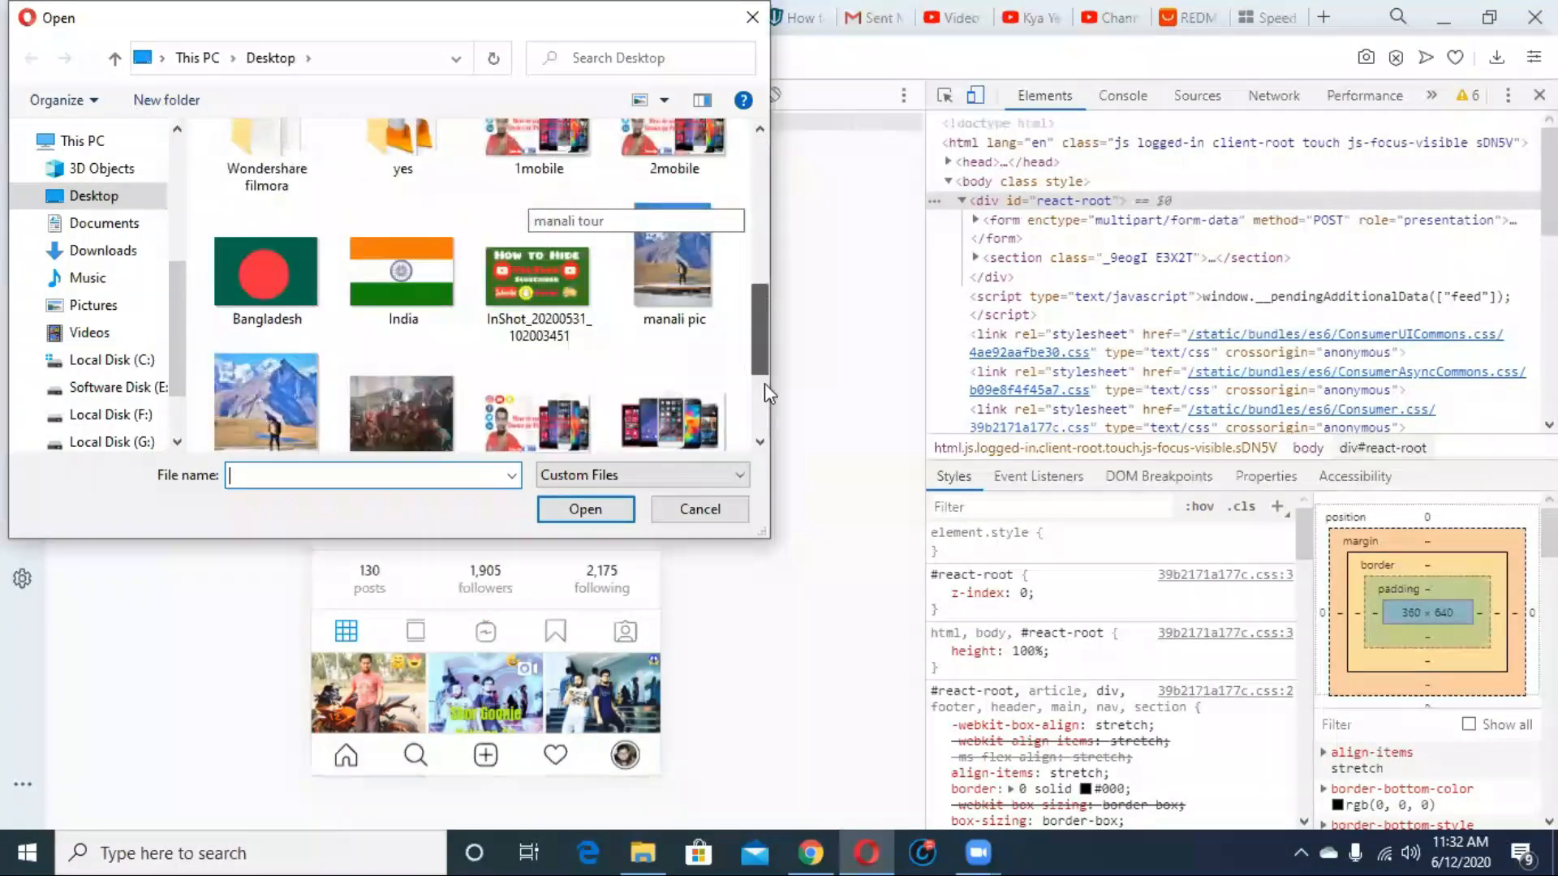
{"action": "left_click", "coordinate": [699, 509]}
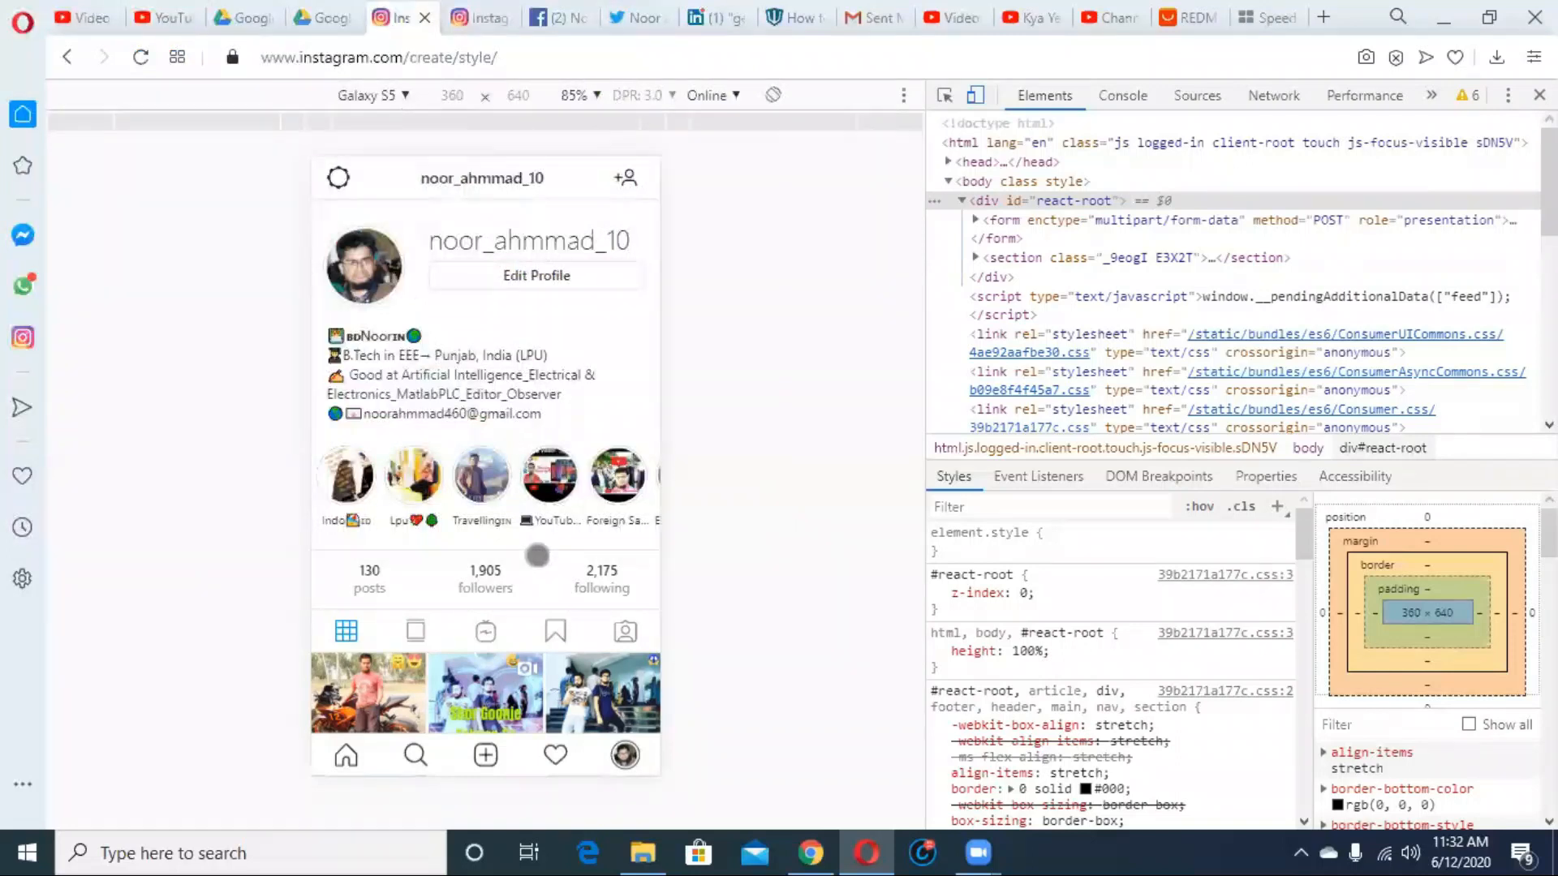
{"action": "left_click", "coordinate": [485, 756]}
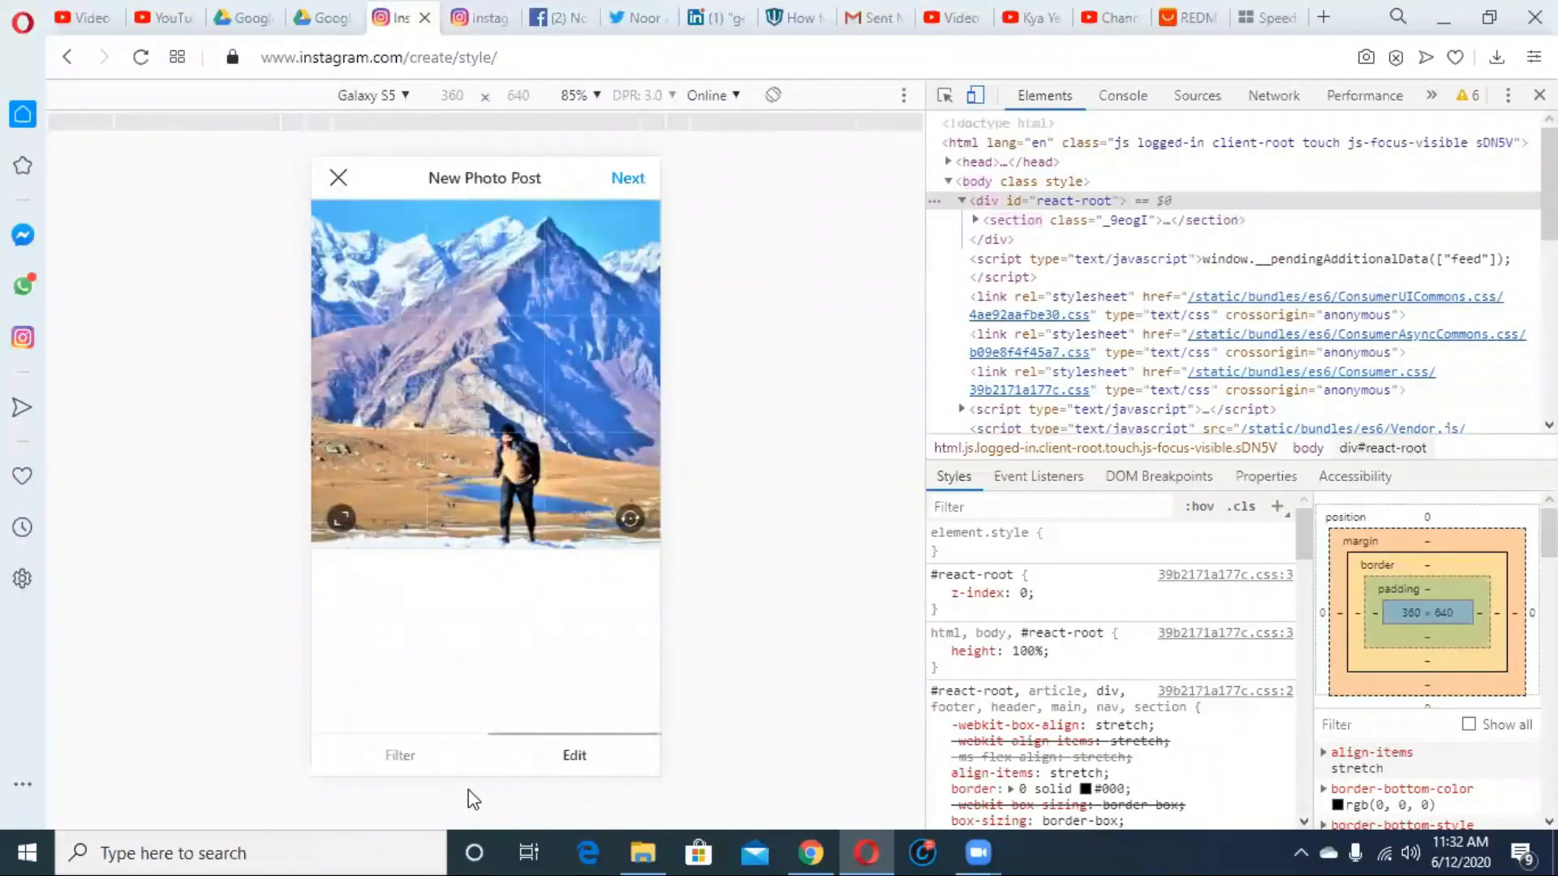
{"action": "left_click", "coordinate": [575, 756]}
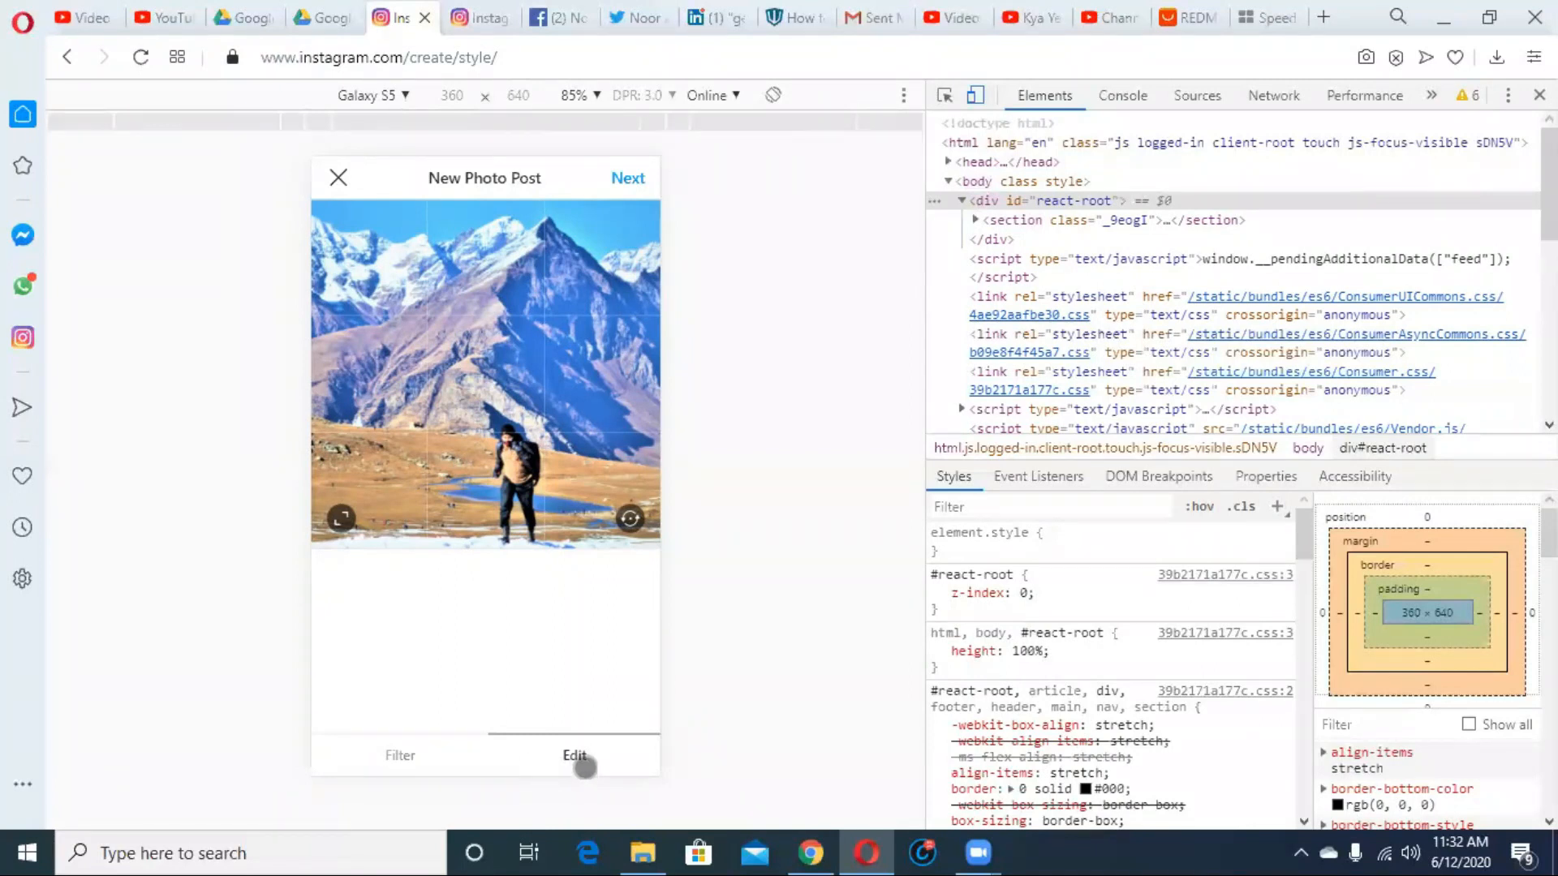
Step: Browse the photo's filter choices, then switch back to the editing options
{"action": "left_click", "coordinate": [400, 755]}
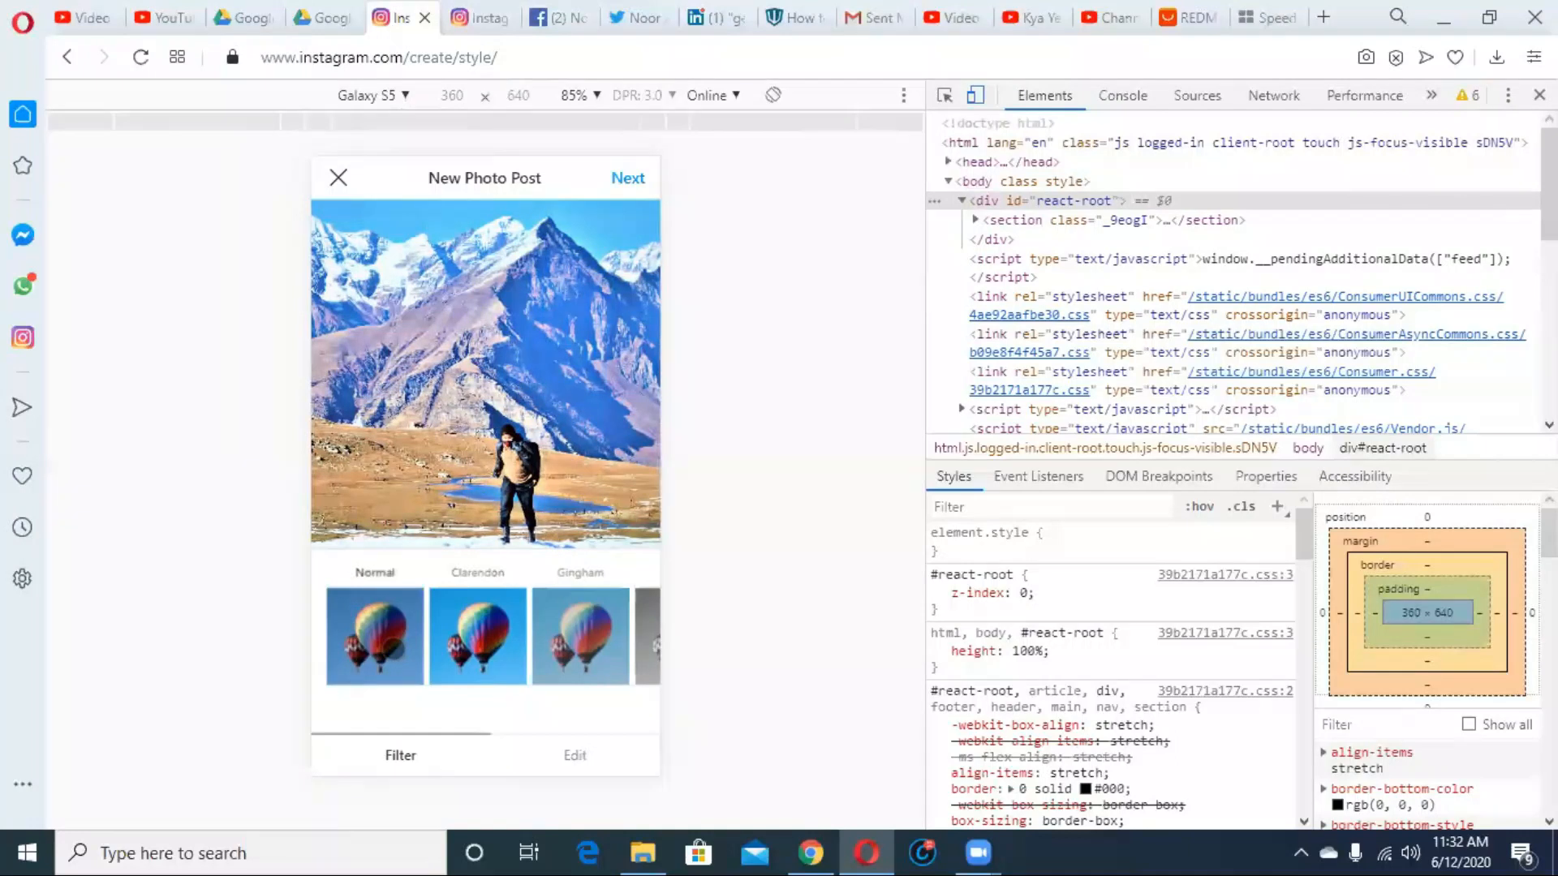
{"action": "left_click", "coordinate": [477, 636]}
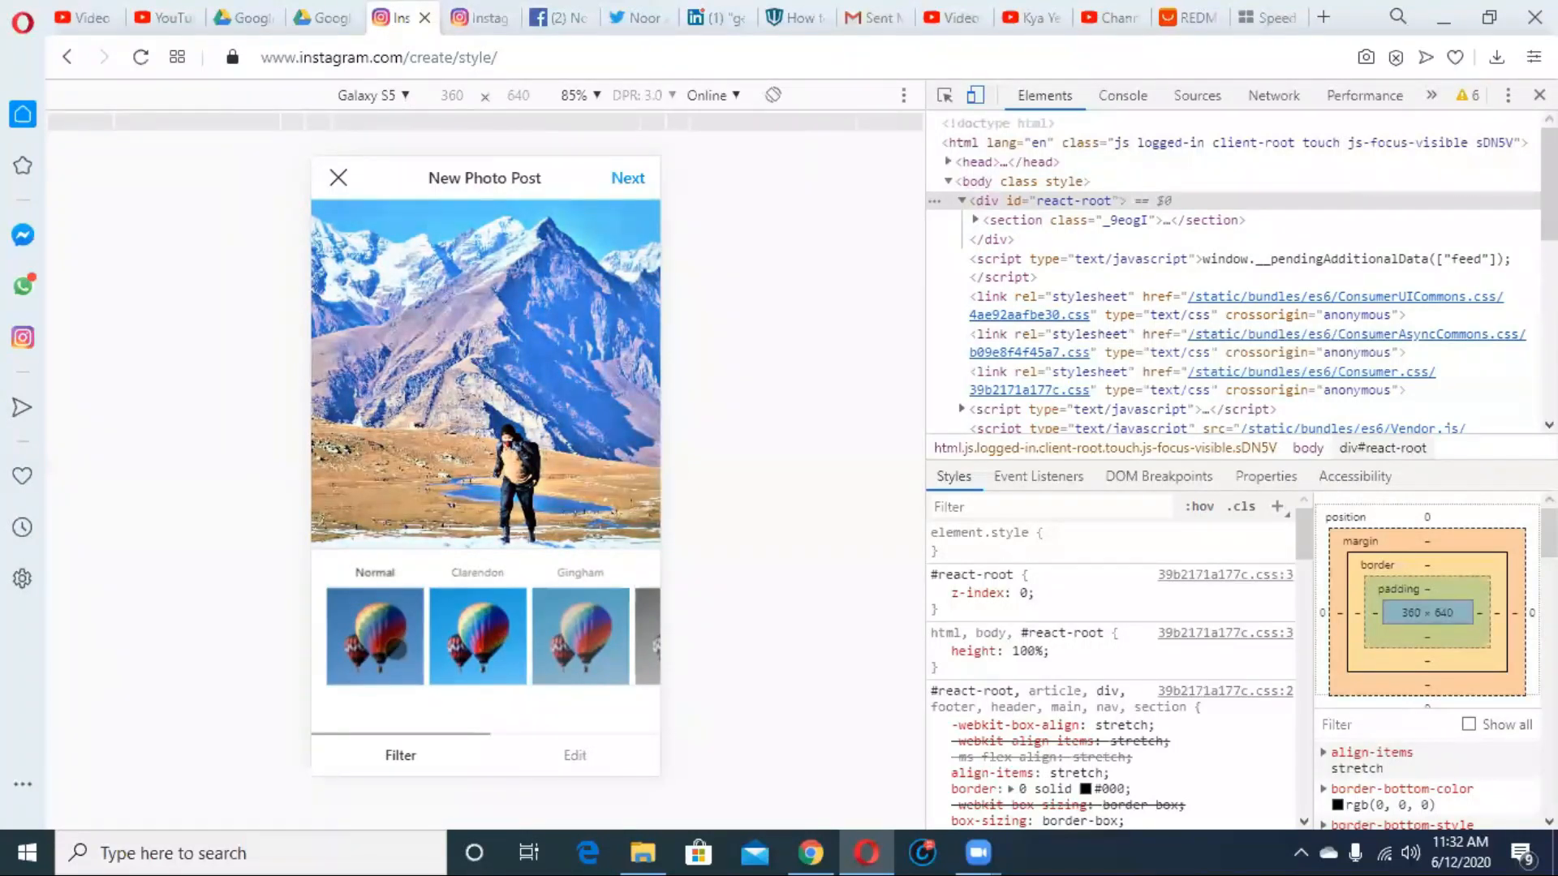
{"action": "left_click", "coordinate": [575, 755]}
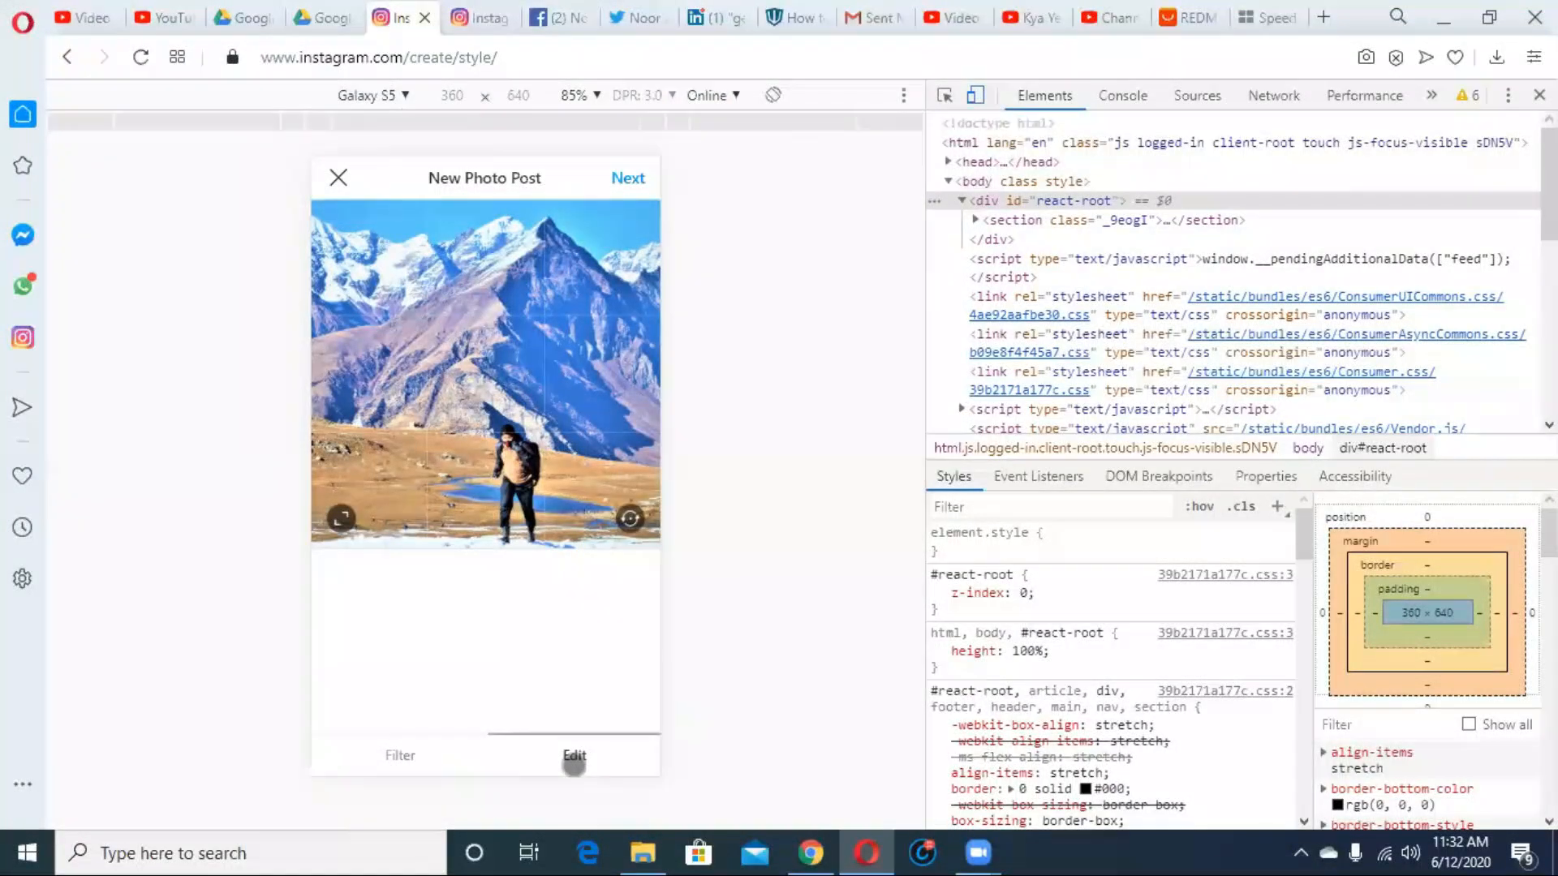
{"action": "left_click", "coordinate": [575, 755]}
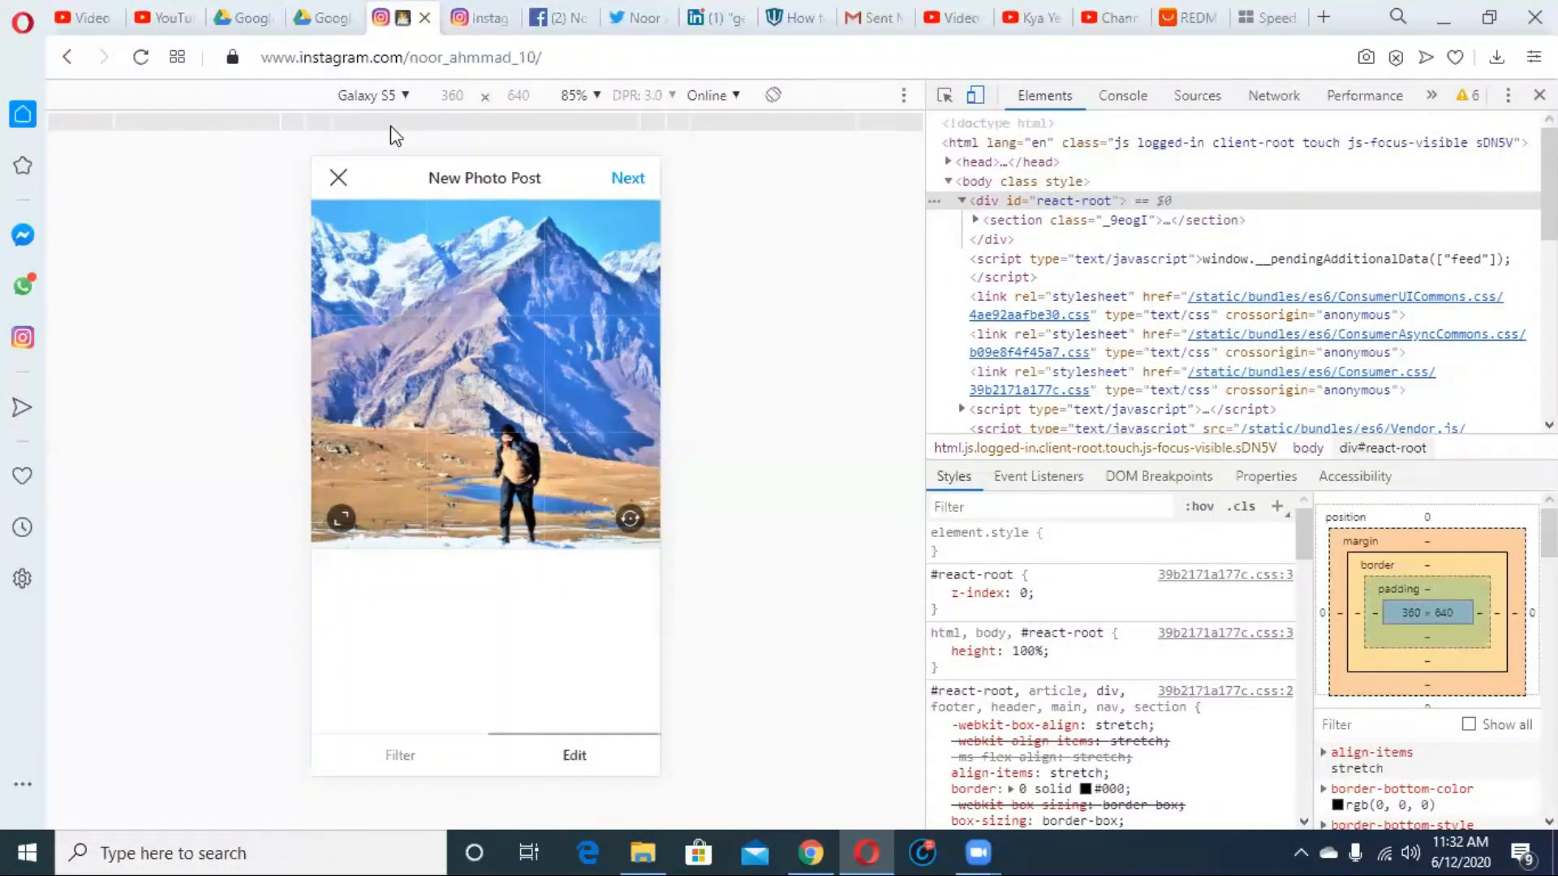
Step: Emulate an iPhone X and choose the mountain photo to upload
{"action": "left_click", "coordinate": [372, 94]}
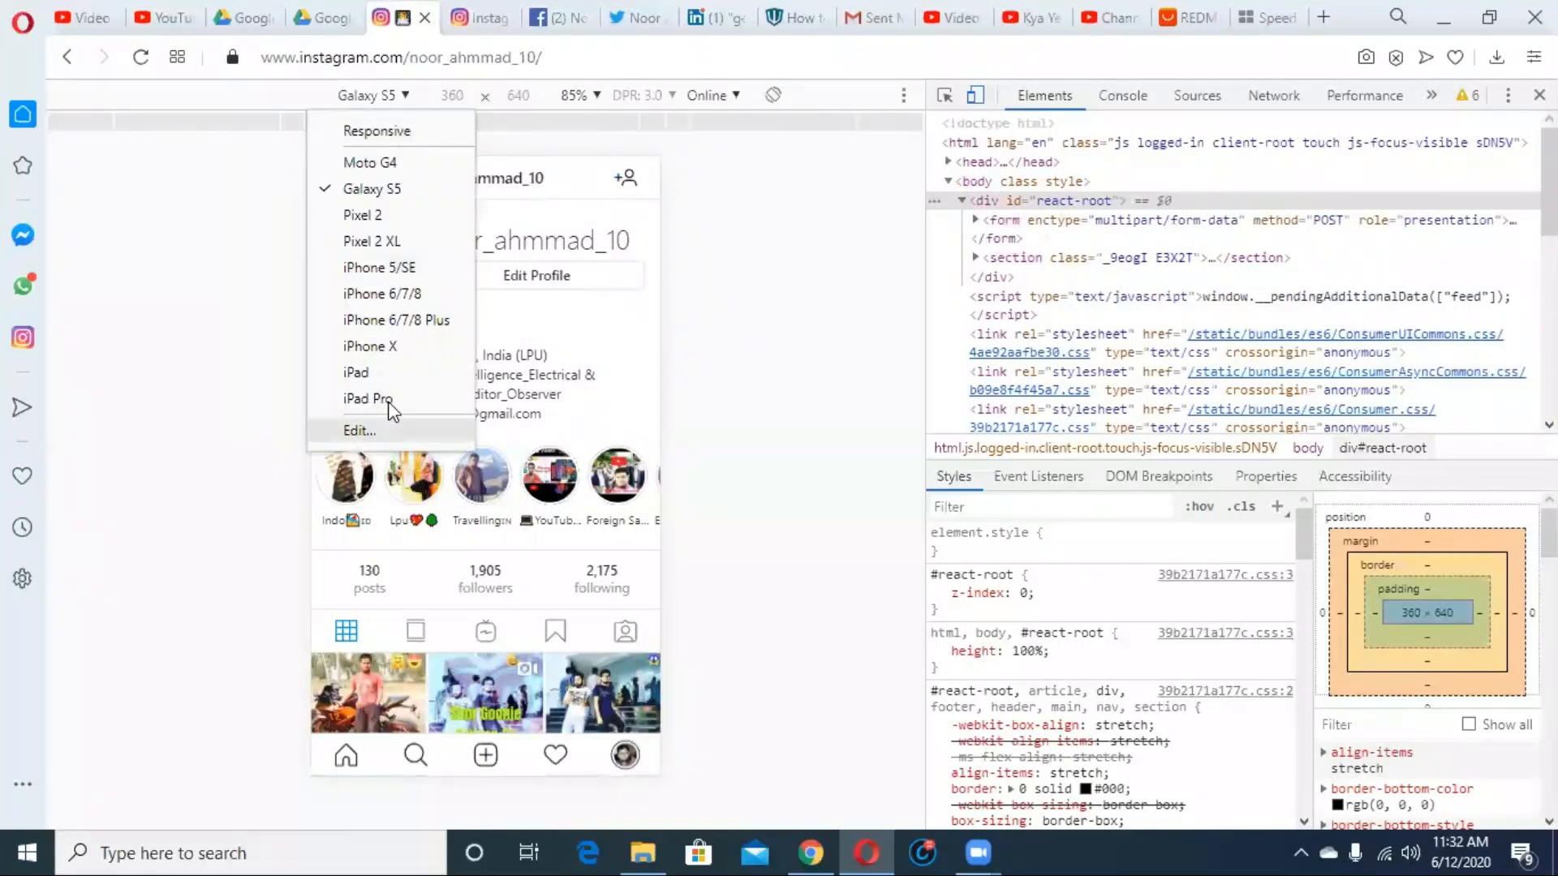
{"action": "left_click", "coordinate": [368, 346]}
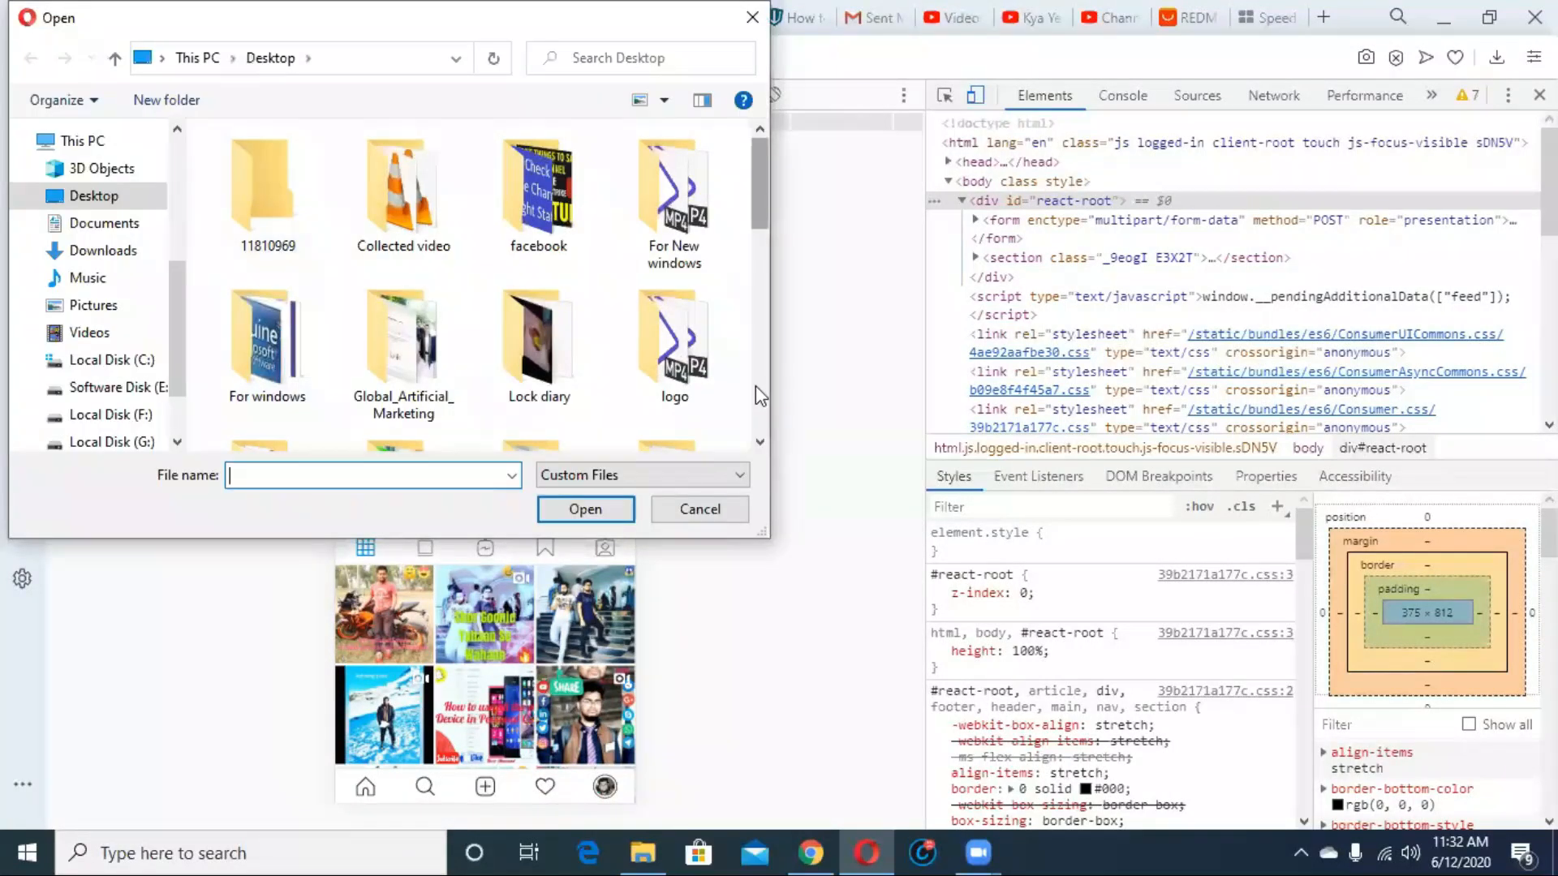
{"action": "left_click", "coordinate": [699, 509]}
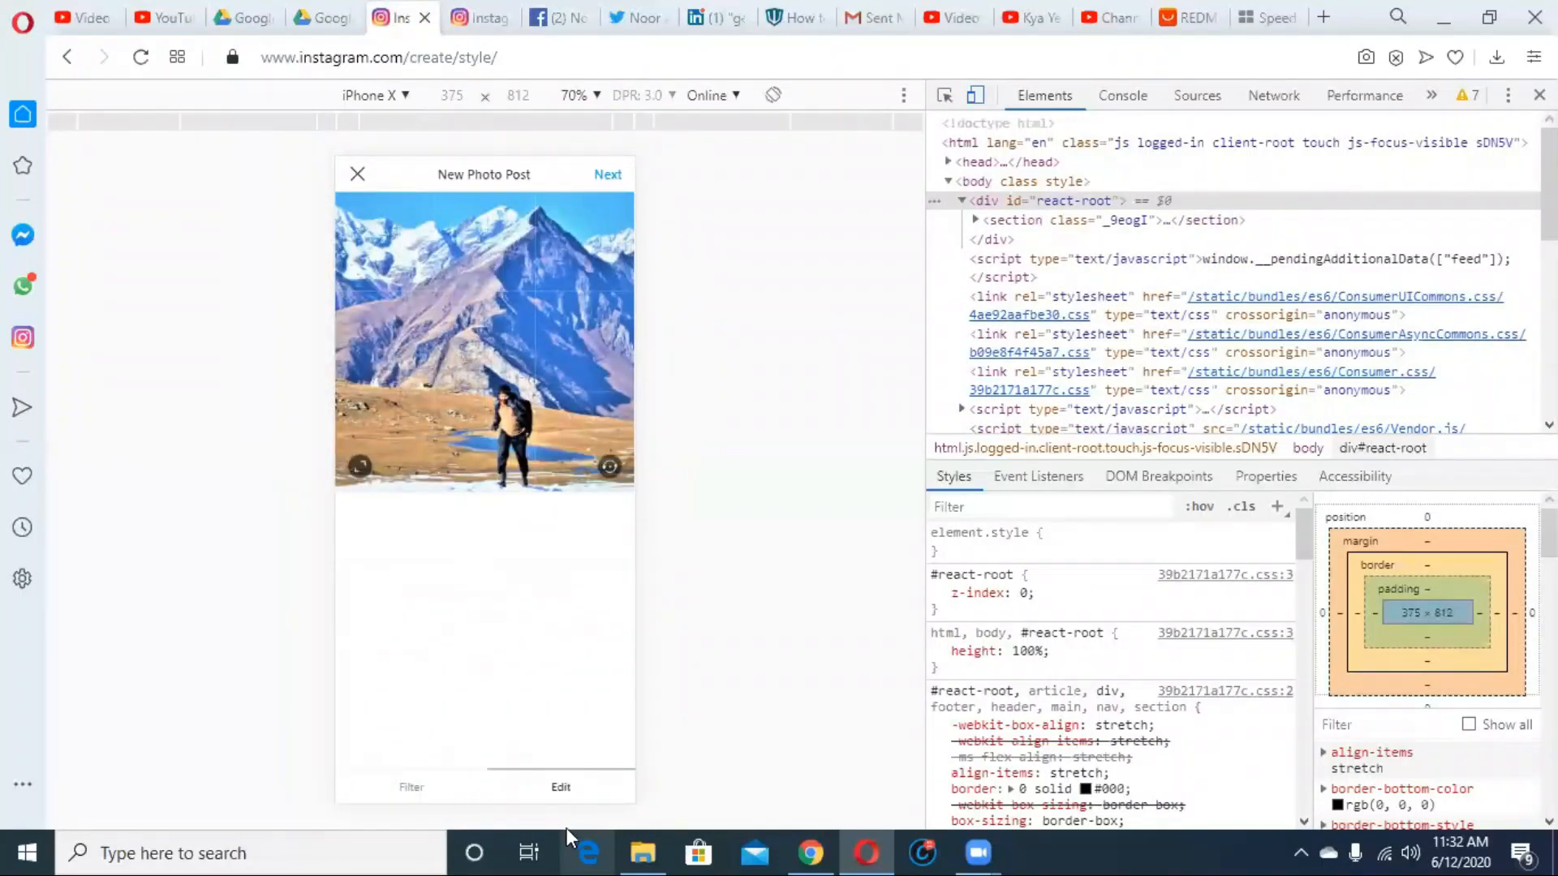
Step: Look over the photo's filter choices, then move on to the next step
{"action": "left_click", "coordinate": [411, 787]}
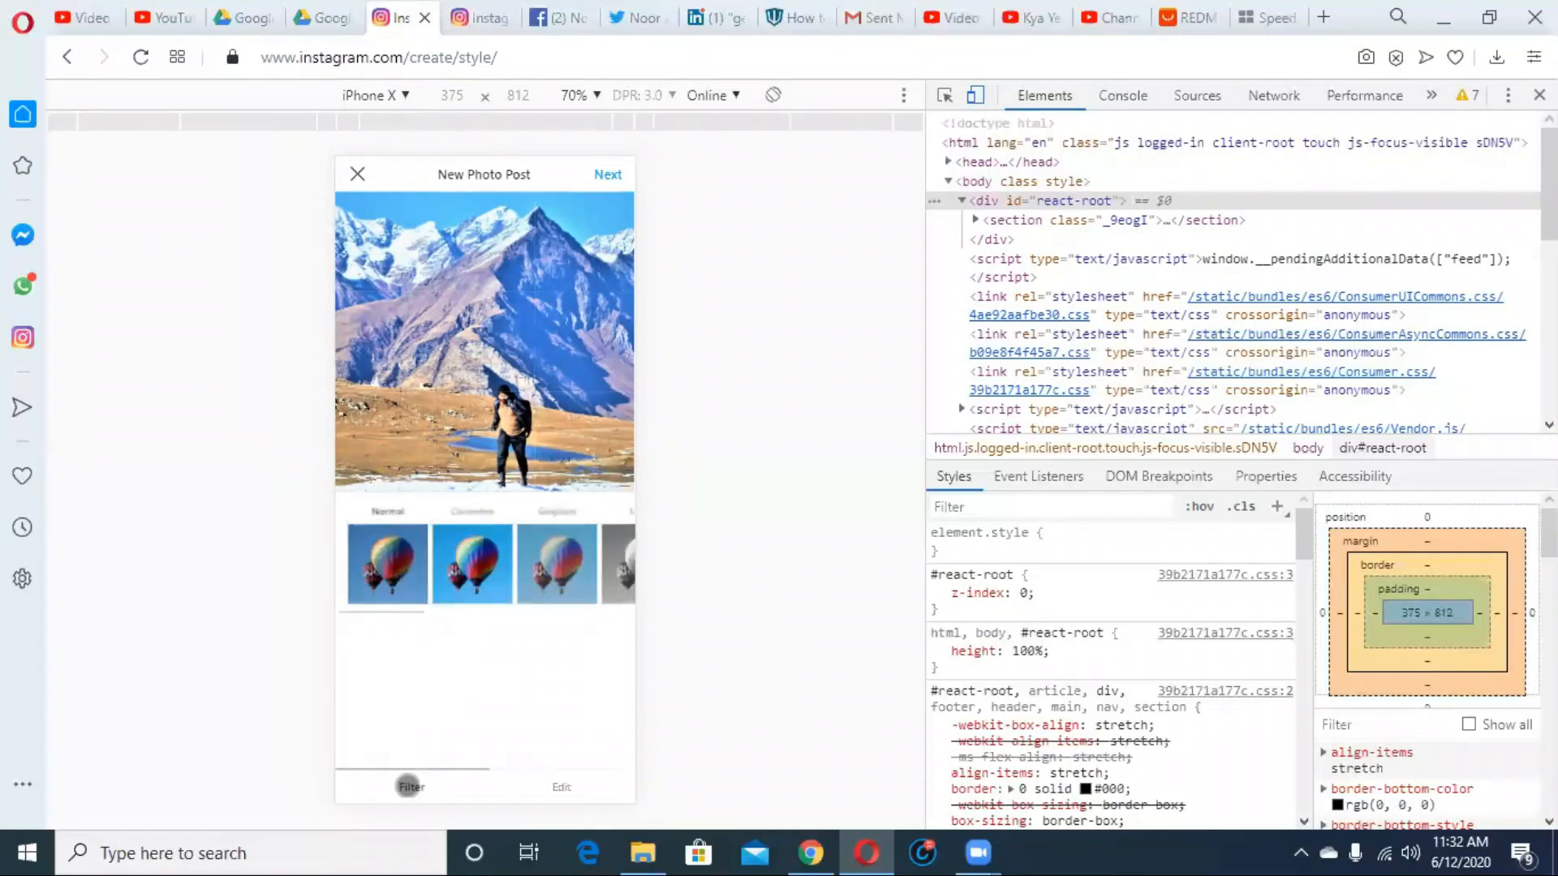
{"action": "left_click", "coordinate": [471, 563]}
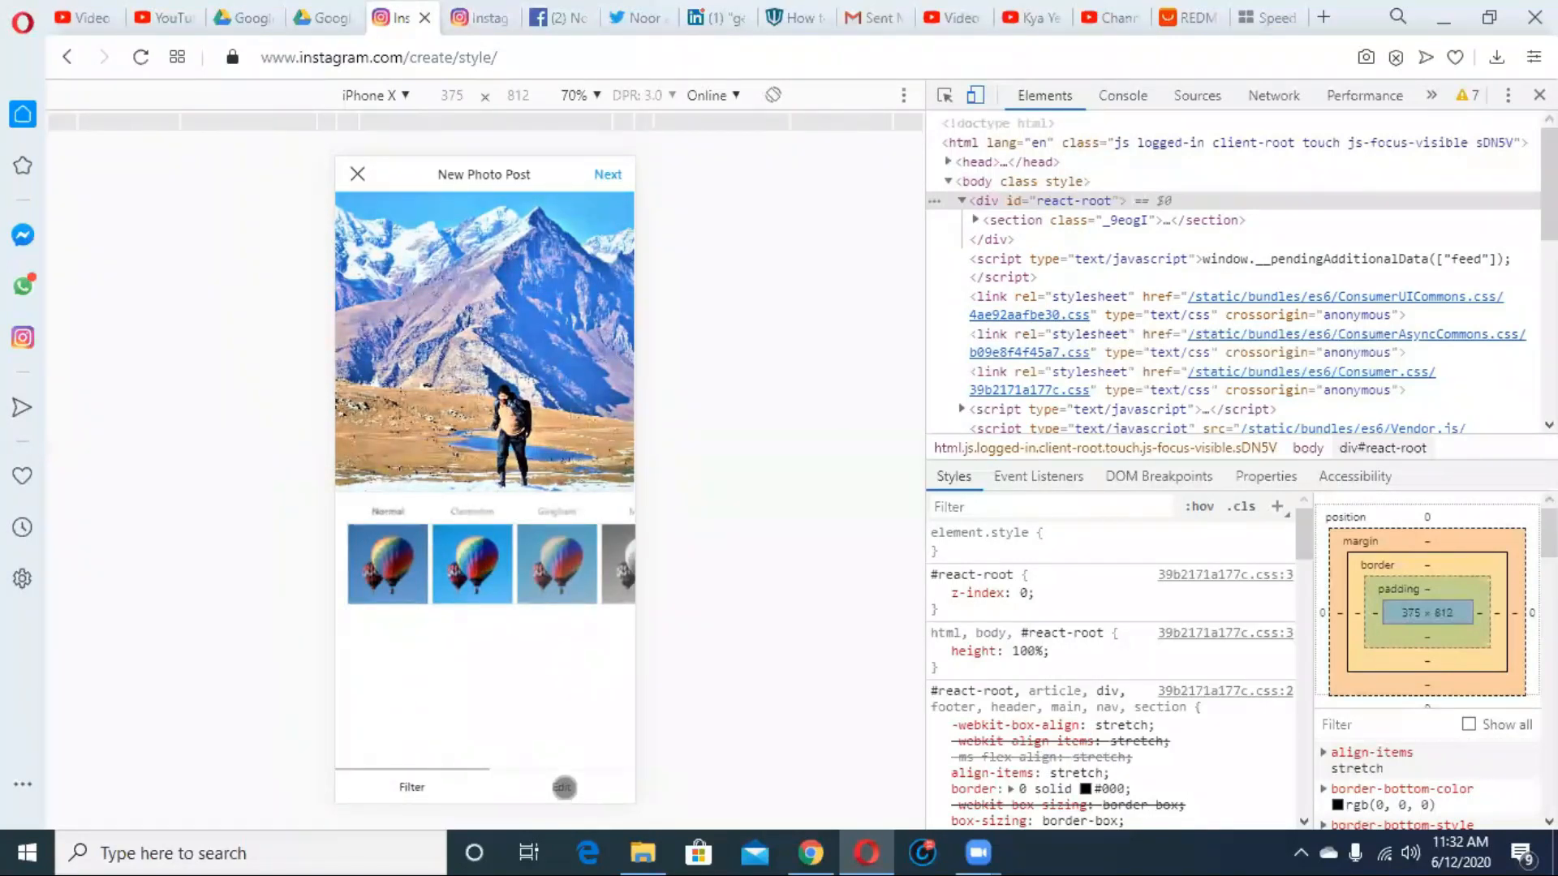
{"action": "left_click", "coordinate": [607, 174]}
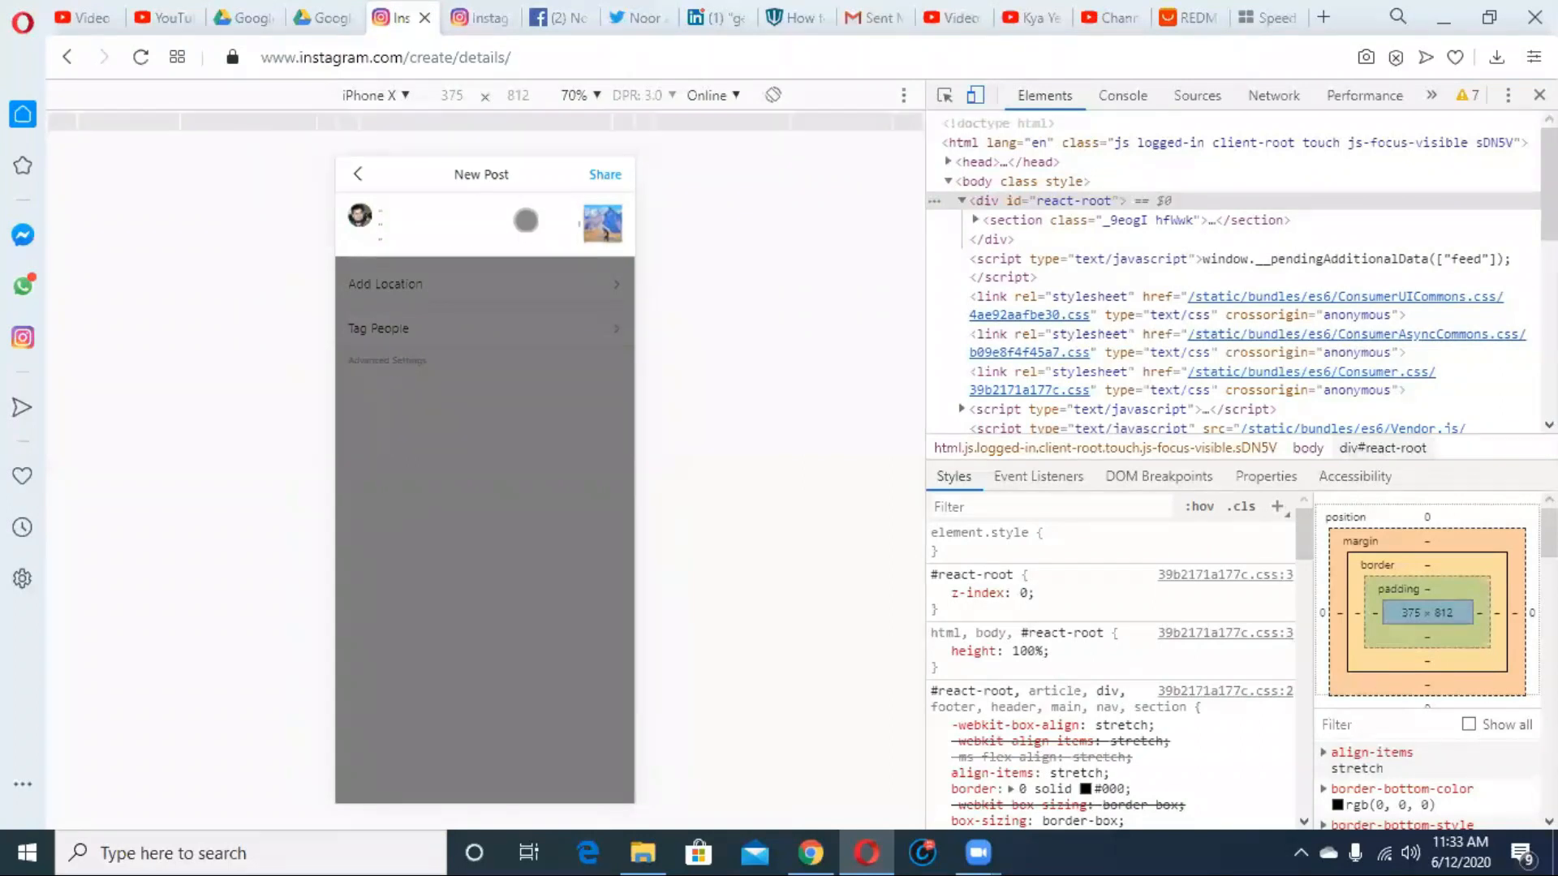
Step: Caption 'Tour Lover# Crazy boy.' with travel hashtags plus #himachalpradesh, and share
{"action": "type", "text": "Tour Lover# Crazy boy."}
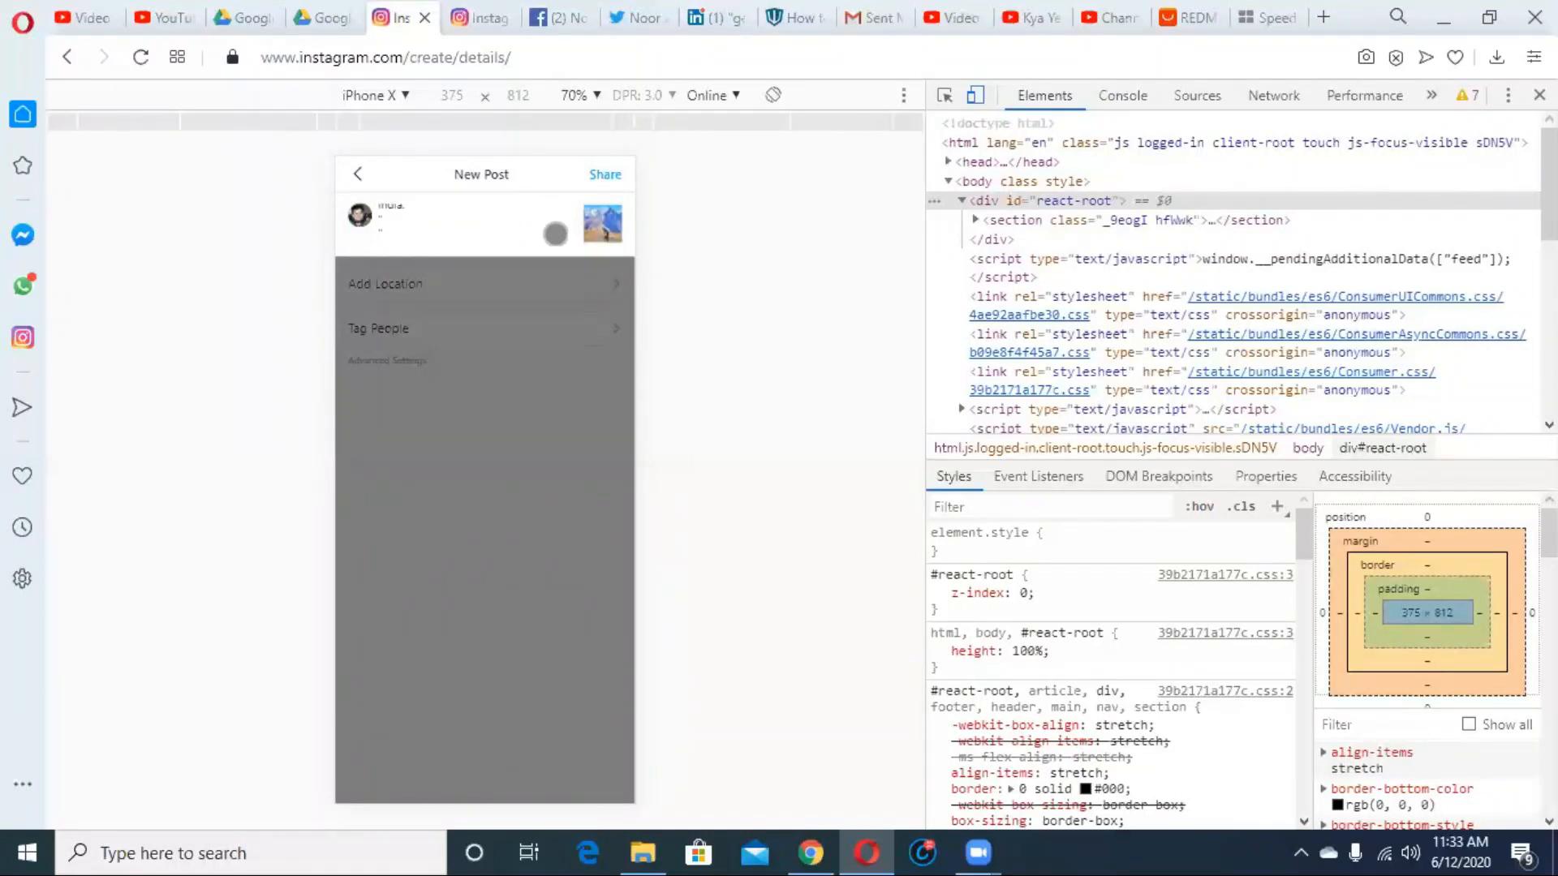
{"action": "type", "text": "#tour #tourlover#hills #iceboy#icelover #indialover #bangladeshi #indo #manali"}
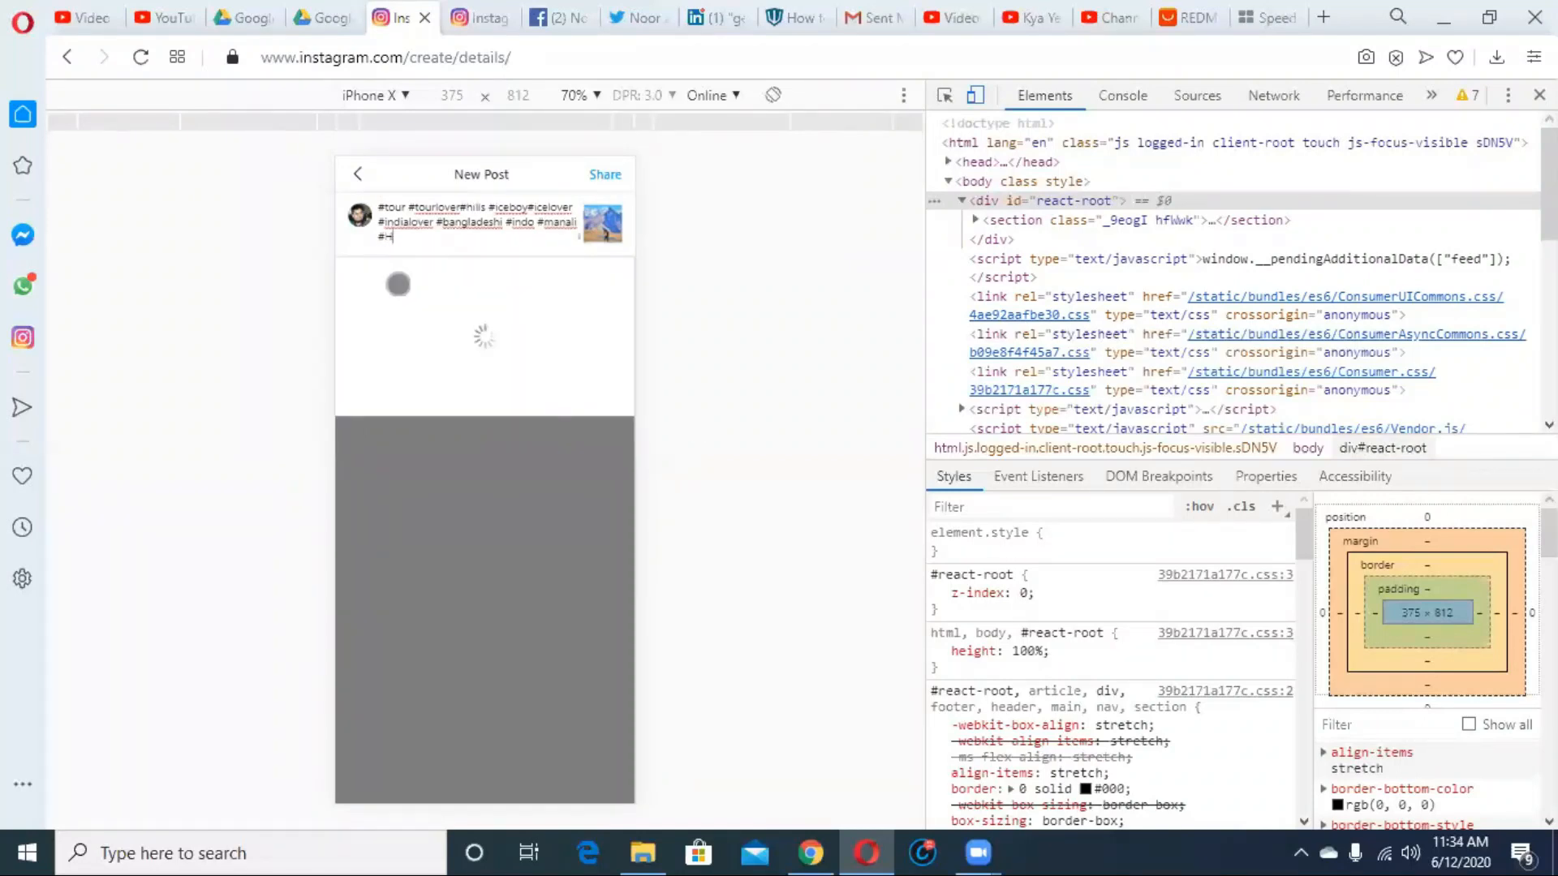
{"action": "type", "text": "#Himach"}
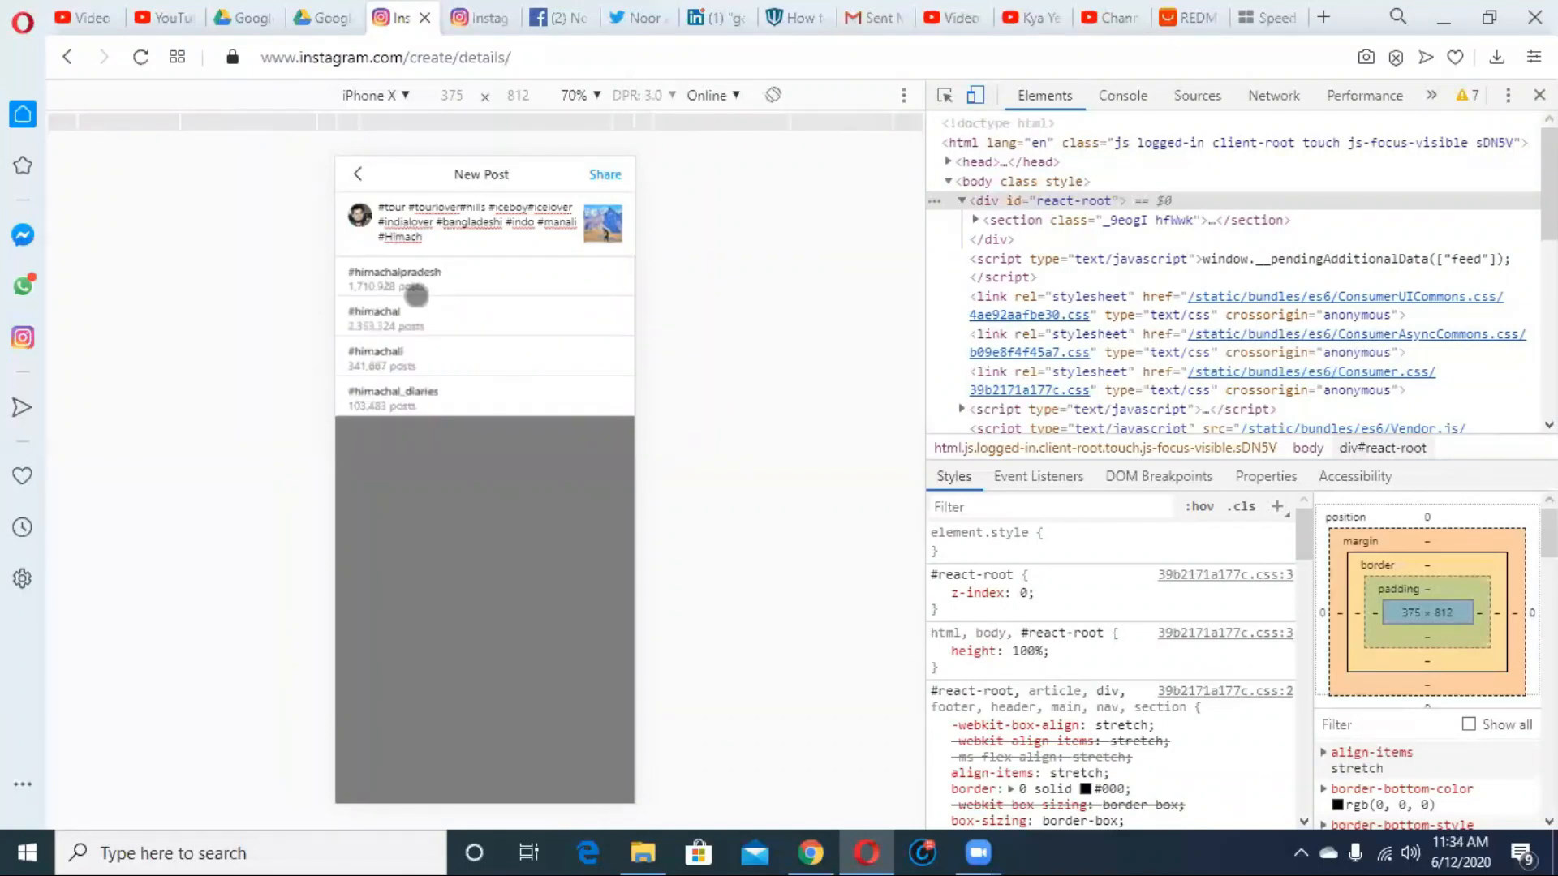
{"action": "left_click", "coordinate": [394, 271]}
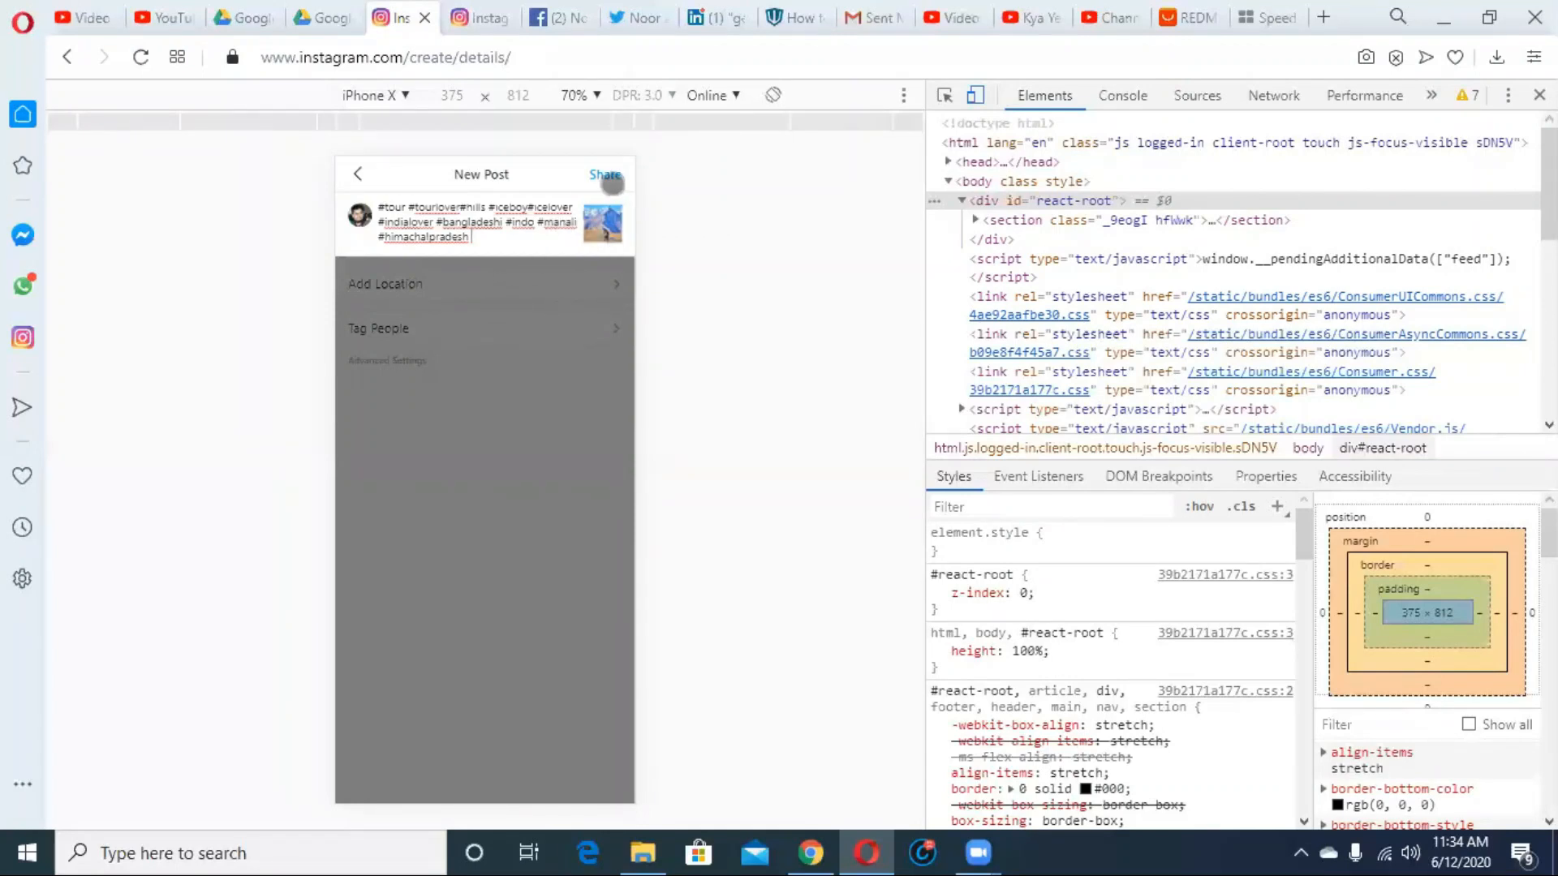
{"action": "left_click", "coordinate": [607, 174]}
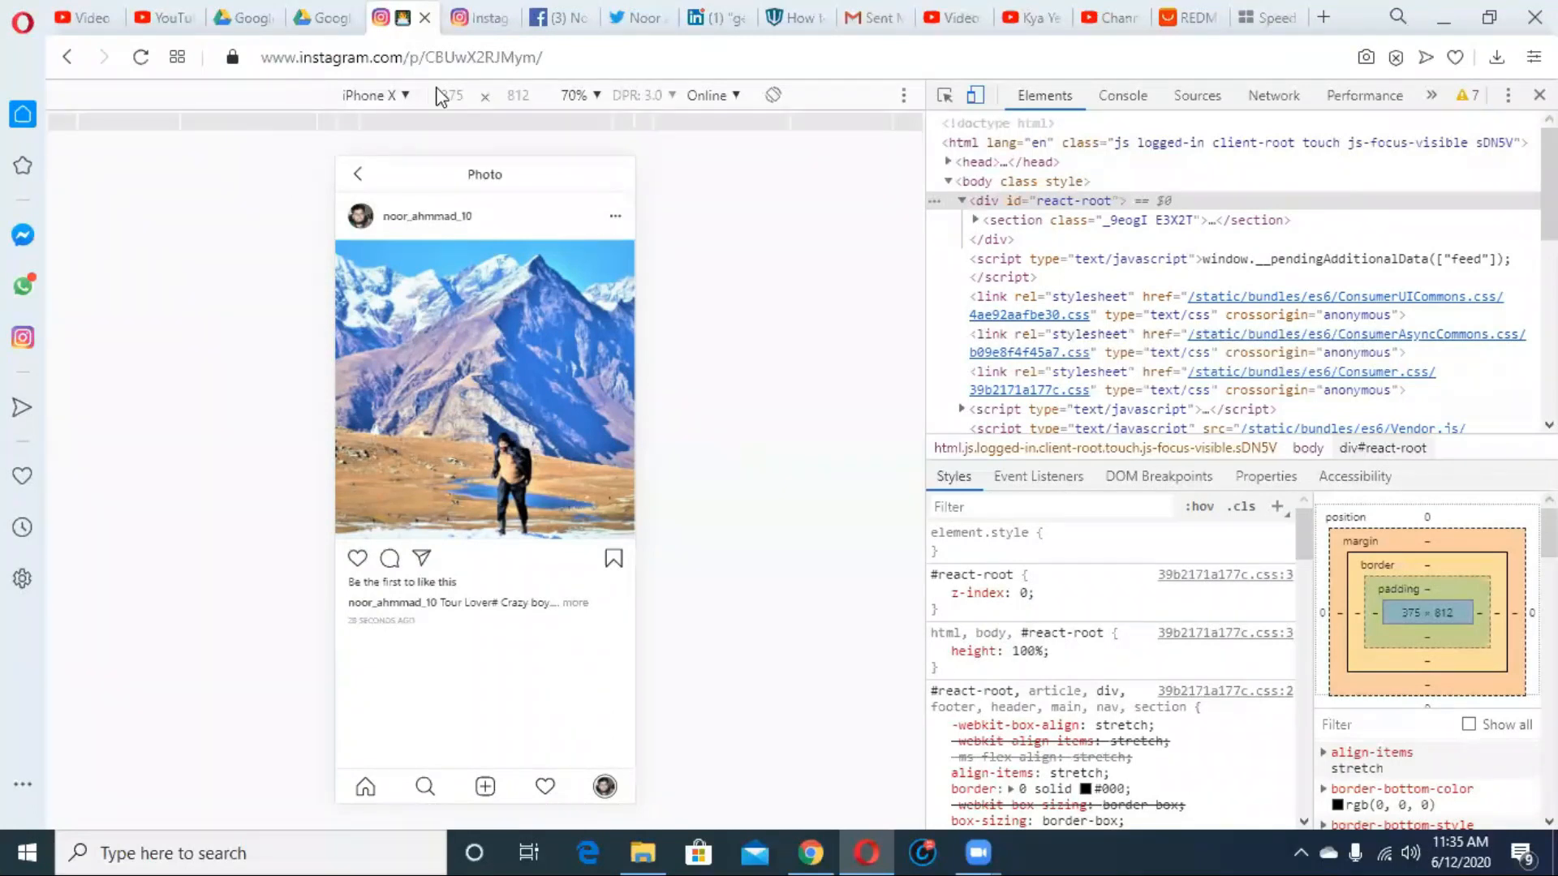
{"action": "left_click", "coordinate": [376, 96]}
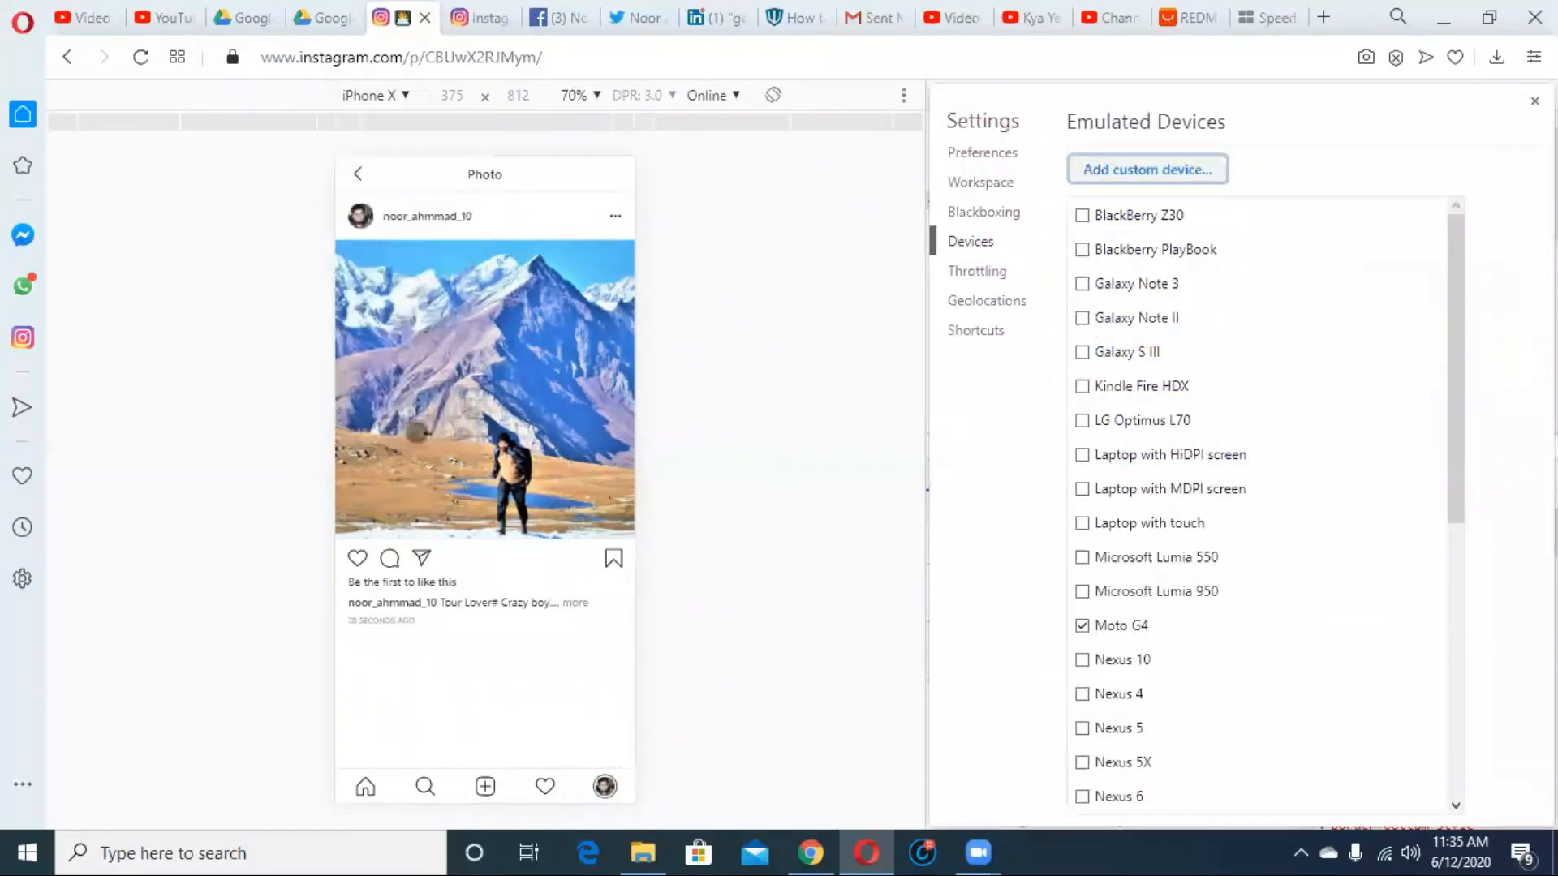
{"action": "scroll", "scroll_direction": "down", "scroll_amount": 3}
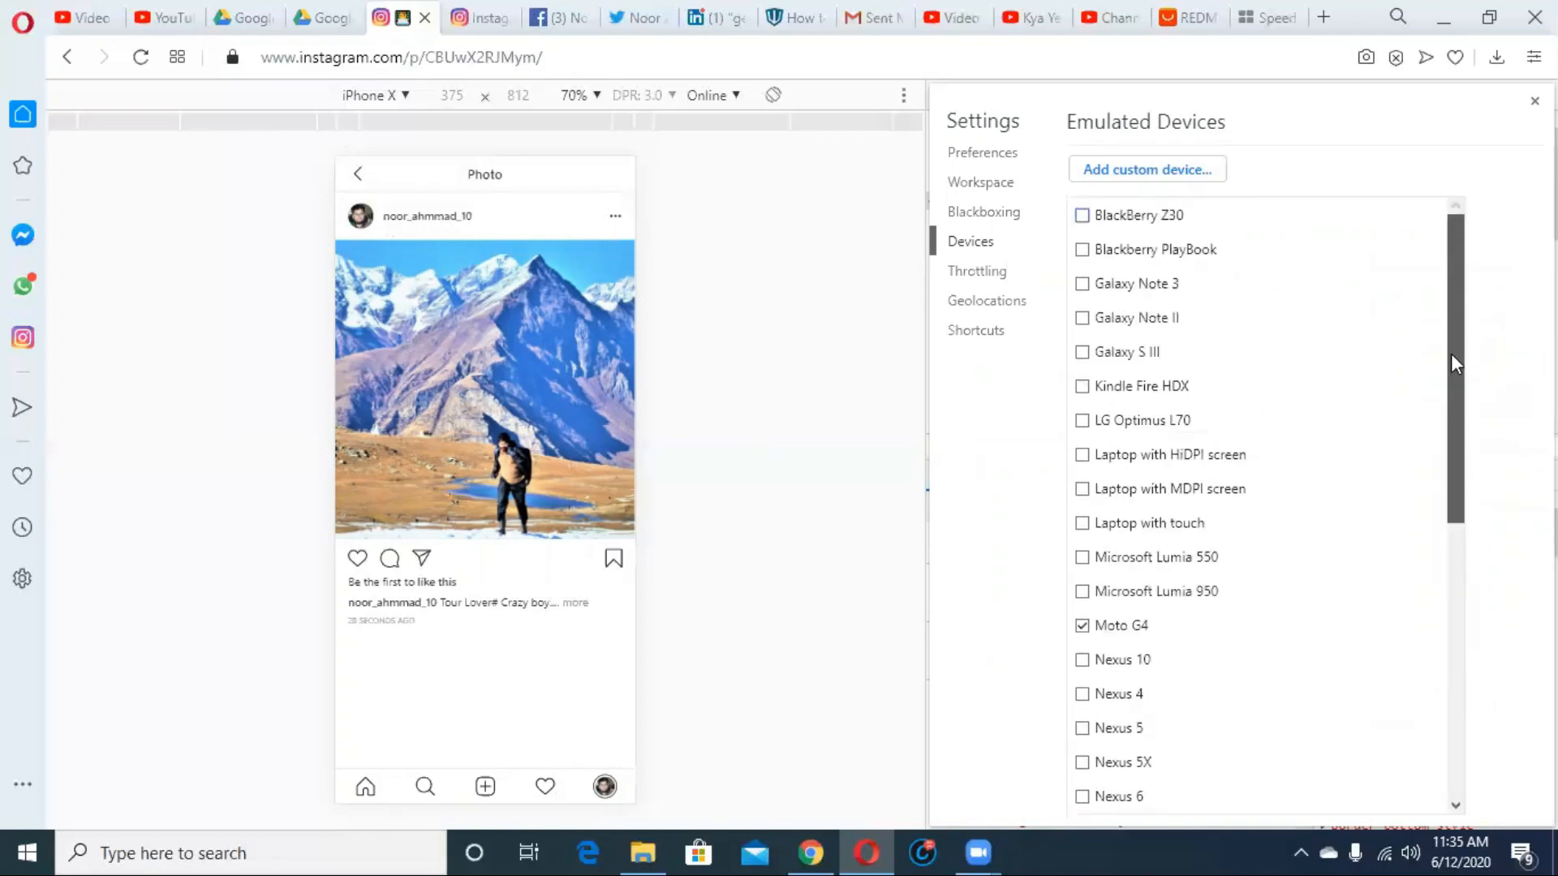
{"action": "scroll", "scroll_direction": "down", "scroll_amount": 3}
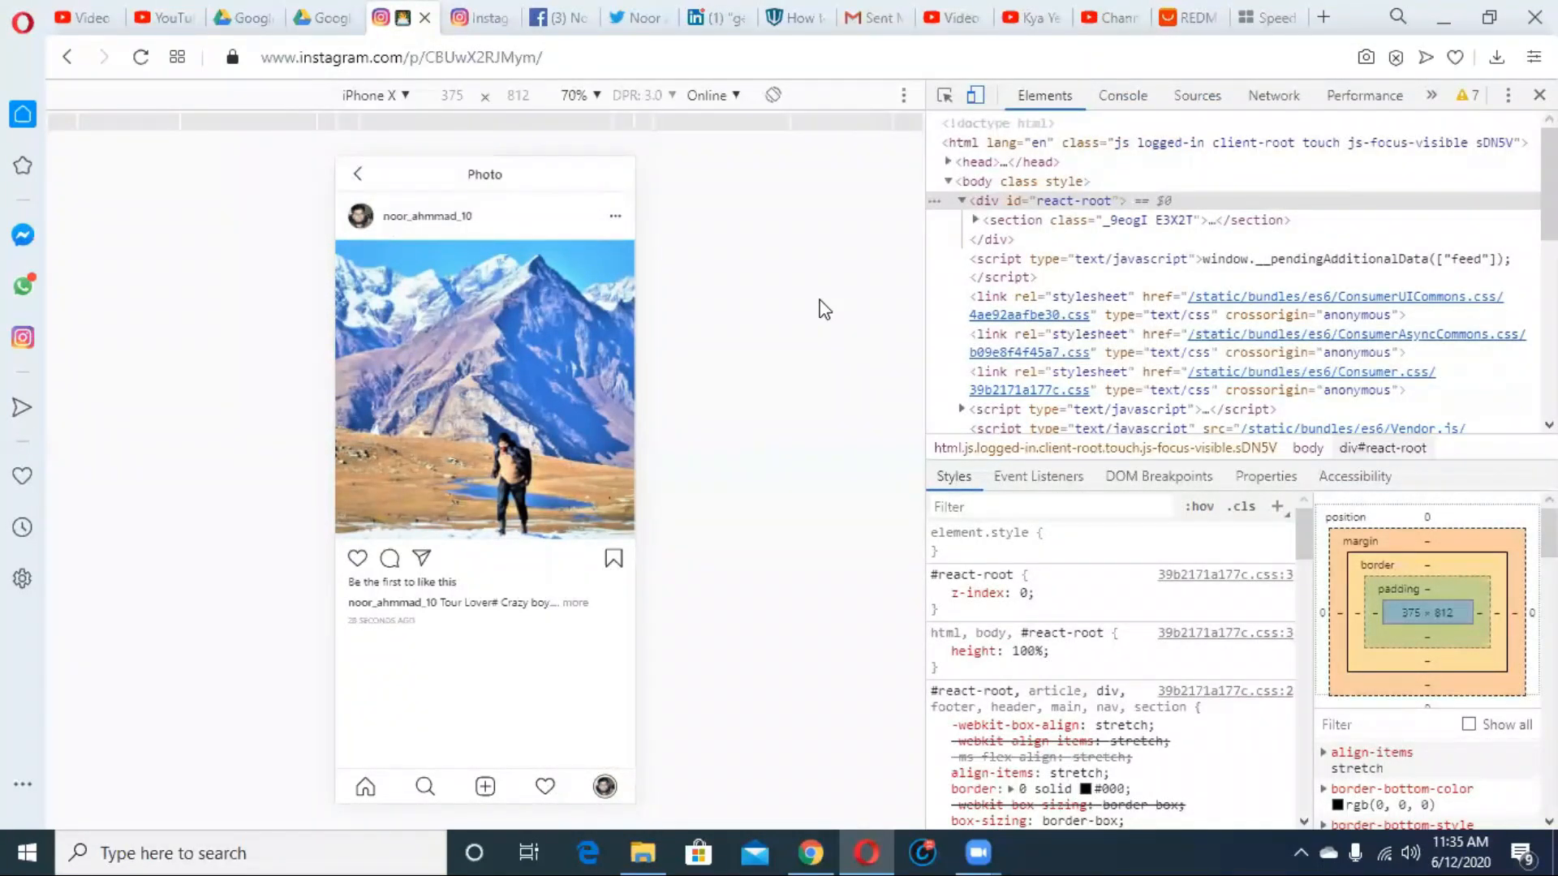
{"action": "mouse_move", "coordinate": [4, 363]}
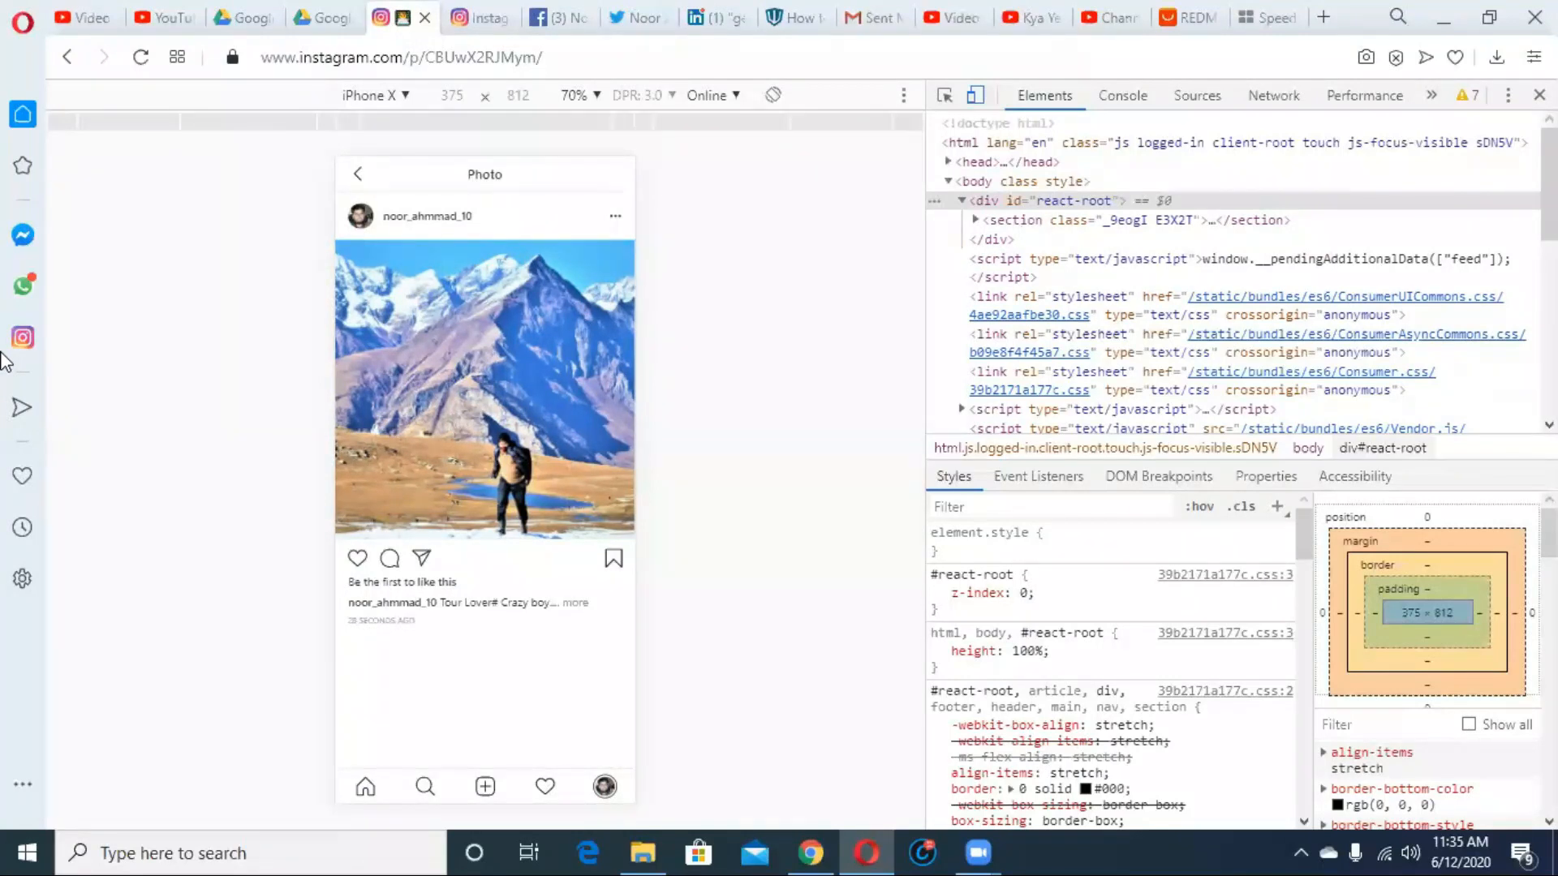